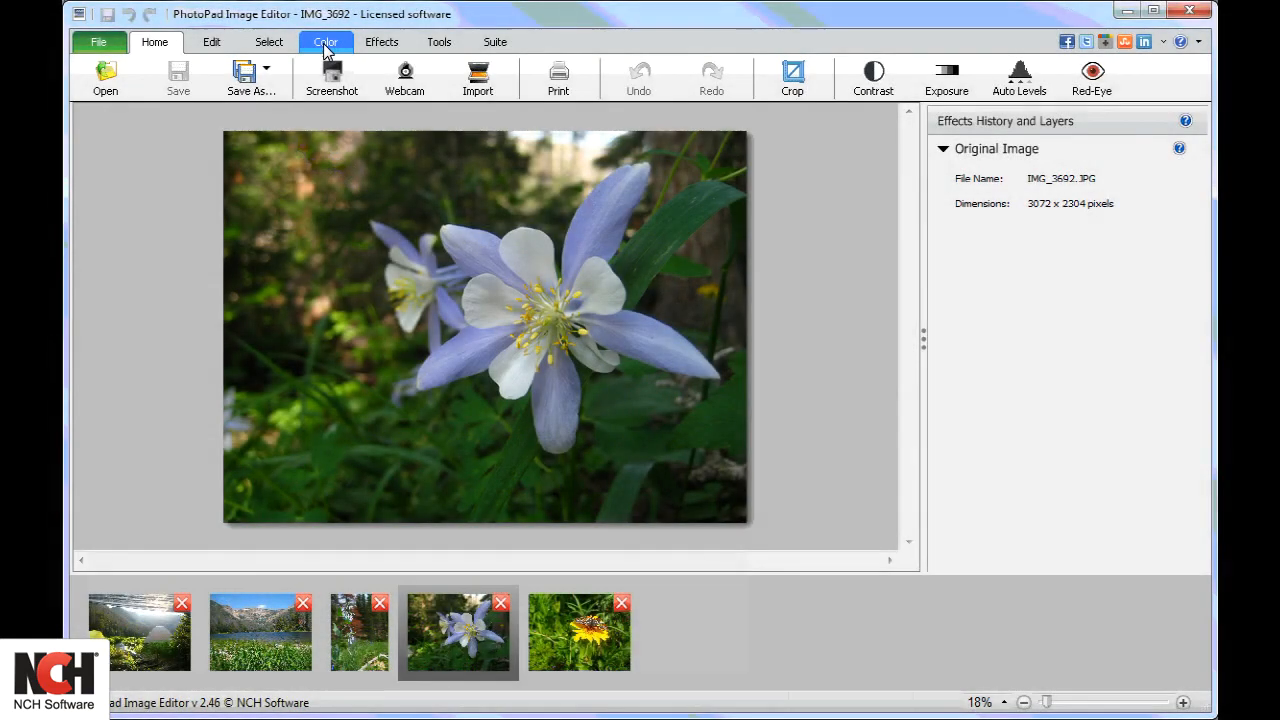
- Show the Color ribbon's colour adjustment tools for the flower photo
left_click(324, 40)
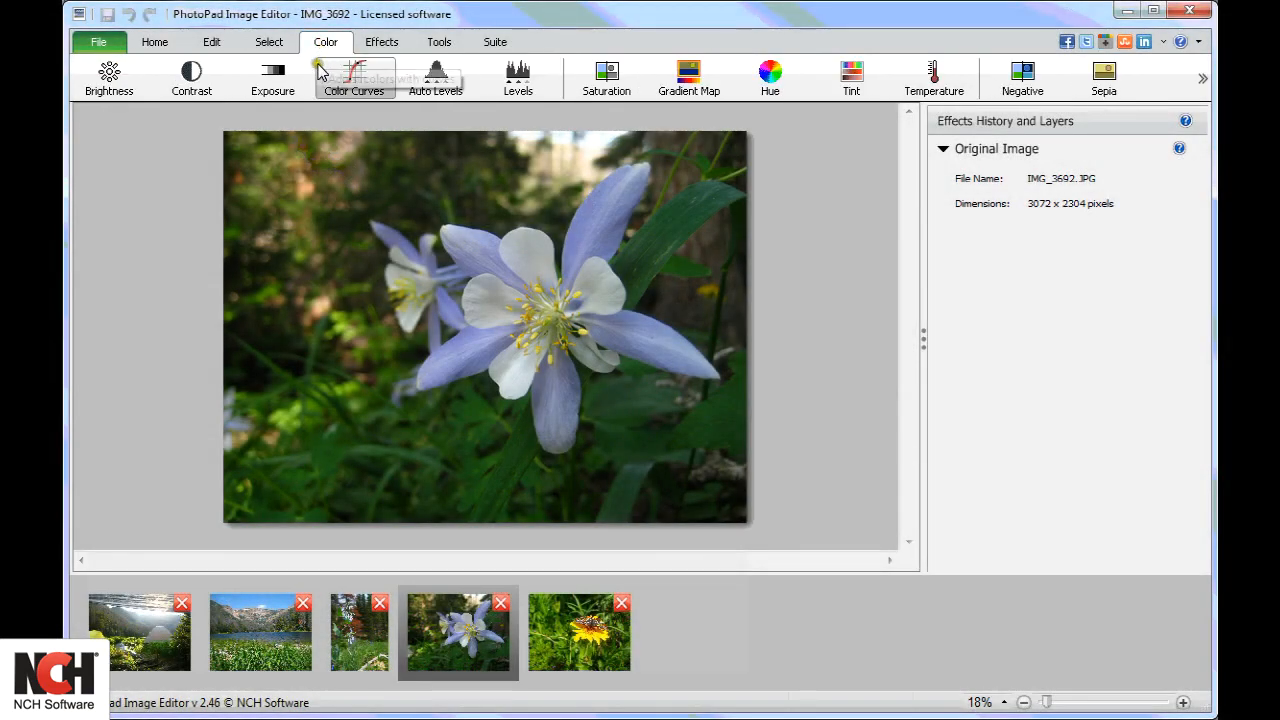
mouse_move(192, 78)
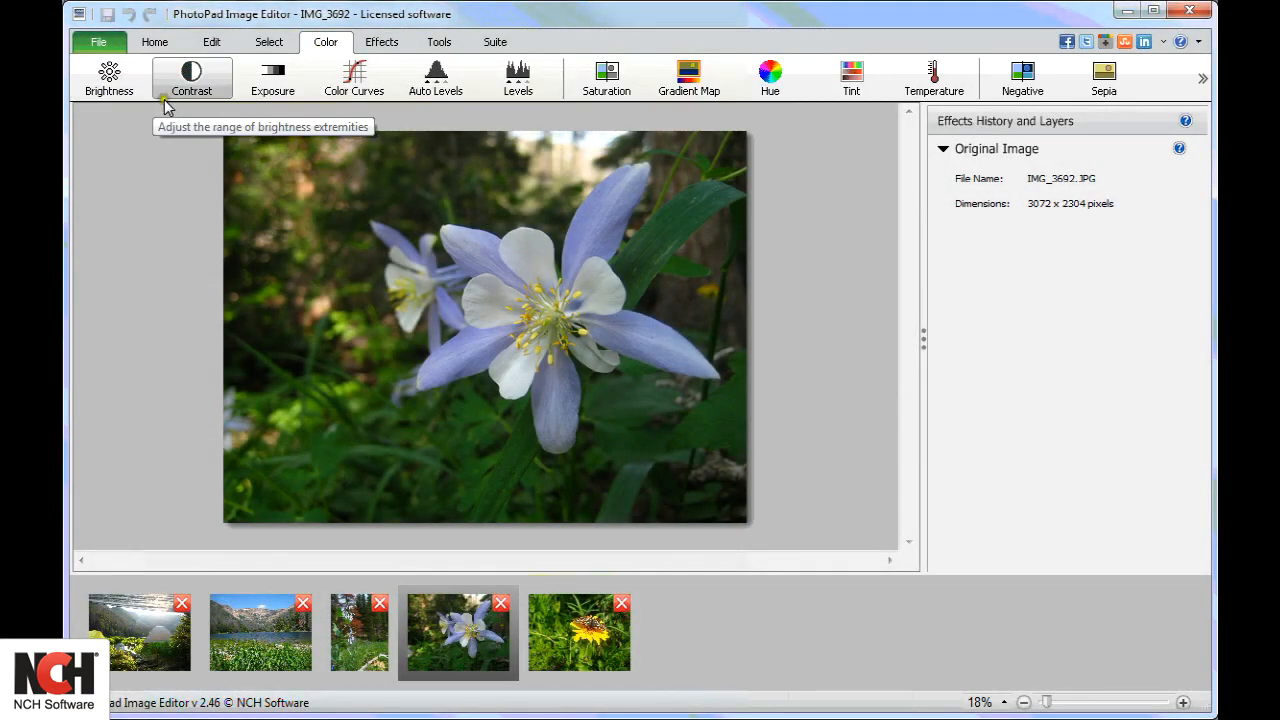
- Add Brightness, Contrast and Exposure effects to the flower photo
left_click(108, 78)
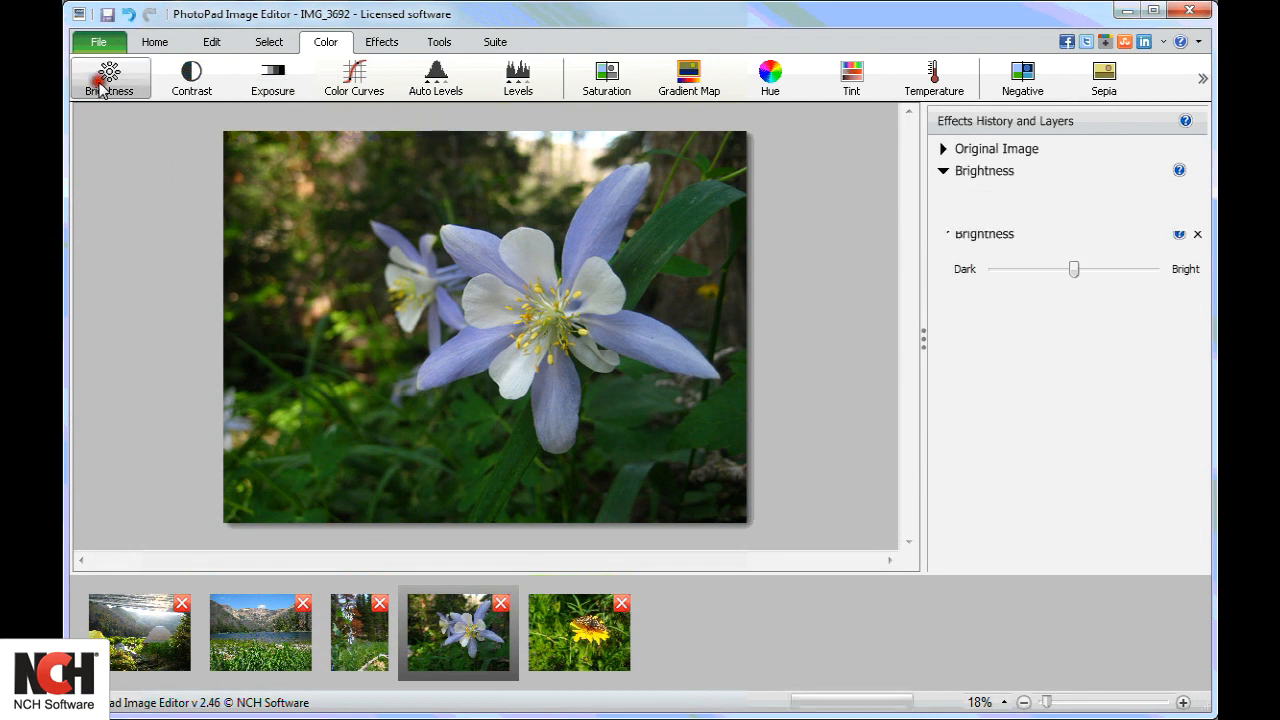
left_click(192, 78)
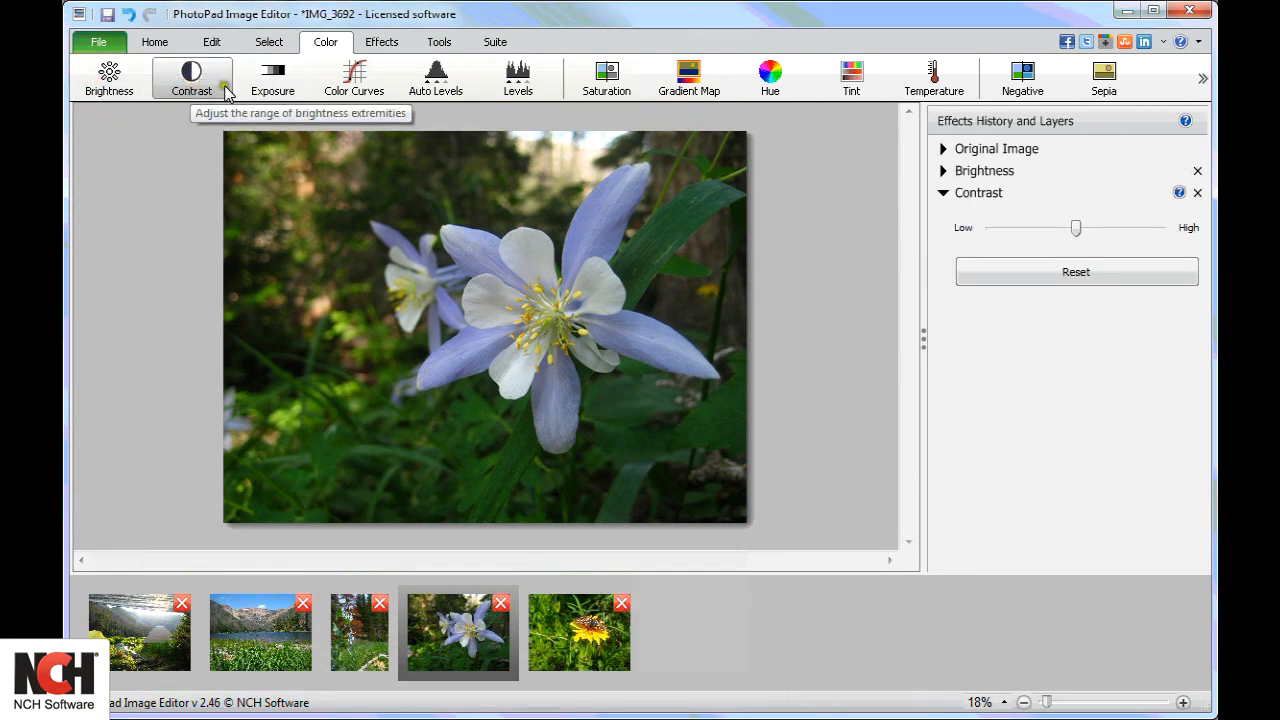
left_click(272, 78)
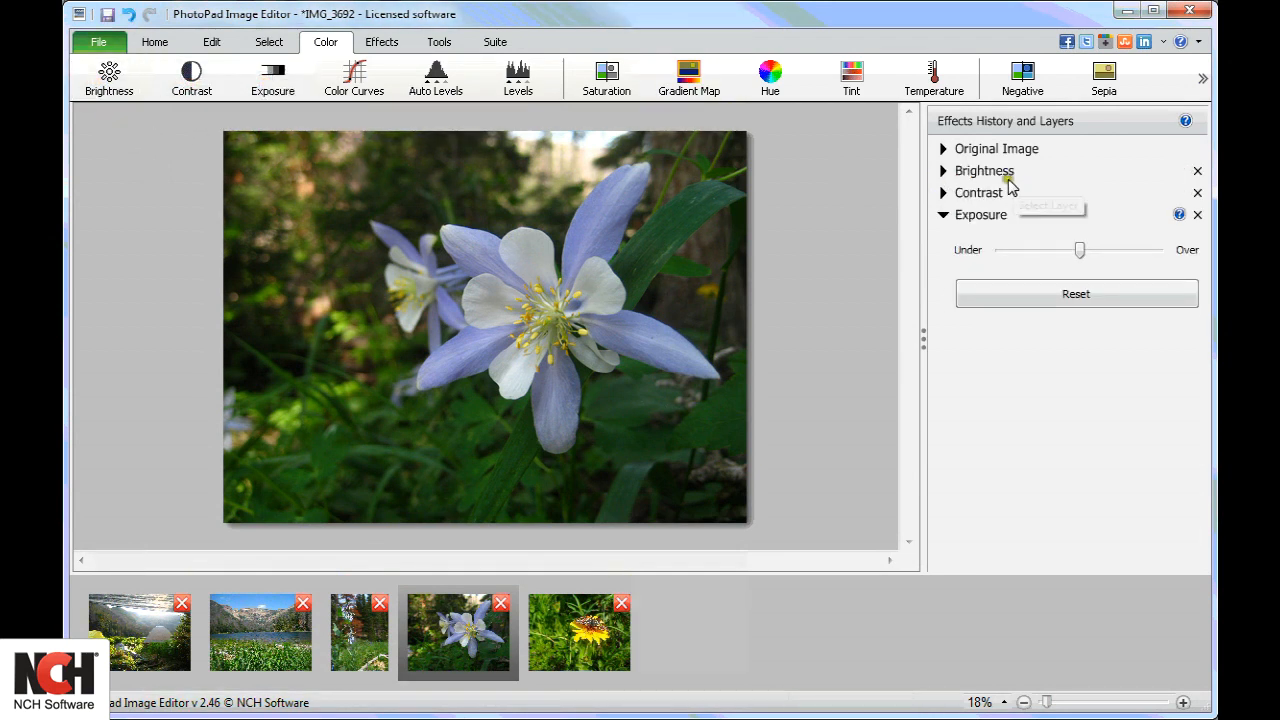
- Reopen the Brightness effect and raise the flower photo's brightness slightly
left_click(940, 170)
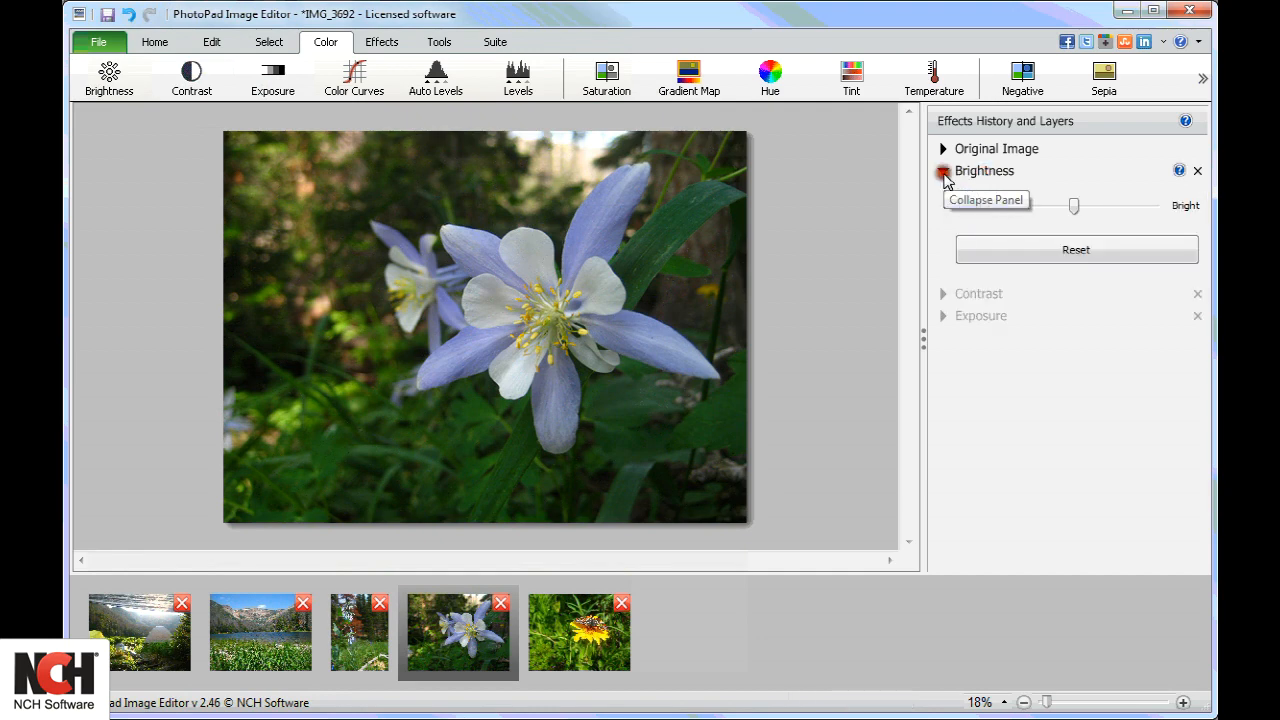
left_click_drag(1074, 204, 1078, 206)
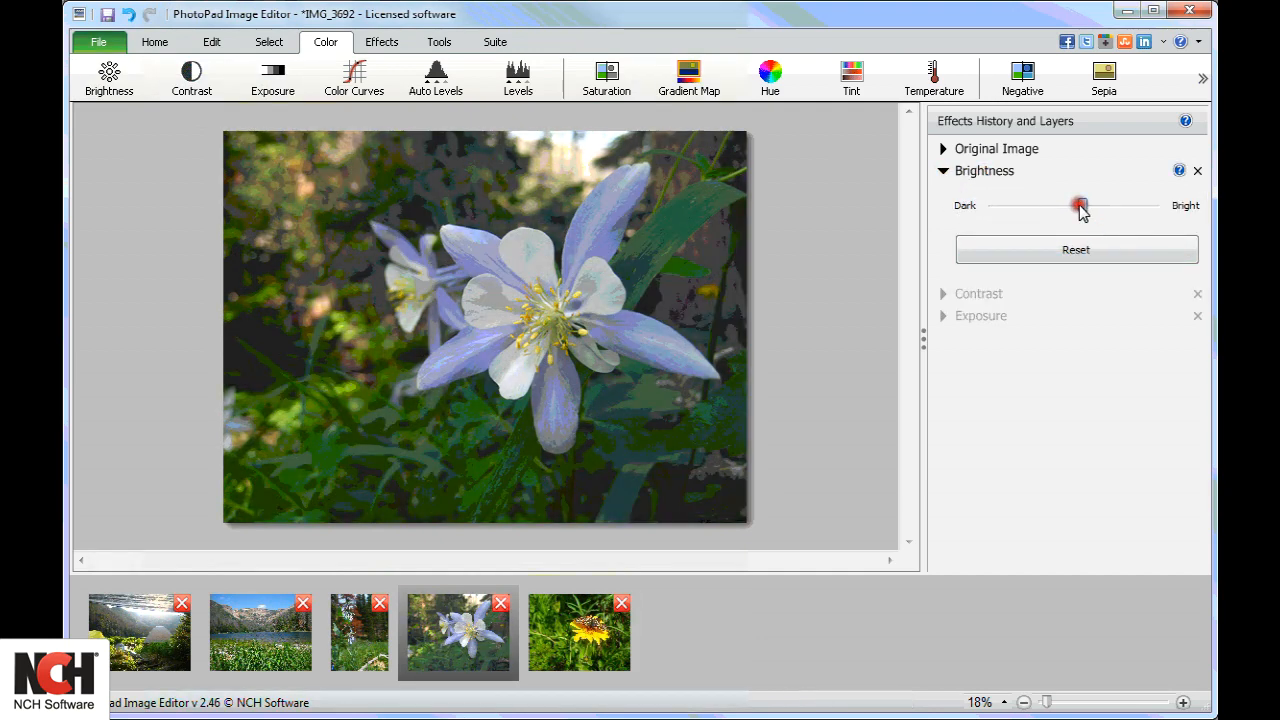
left_click_drag(1080, 204, 1082, 204)
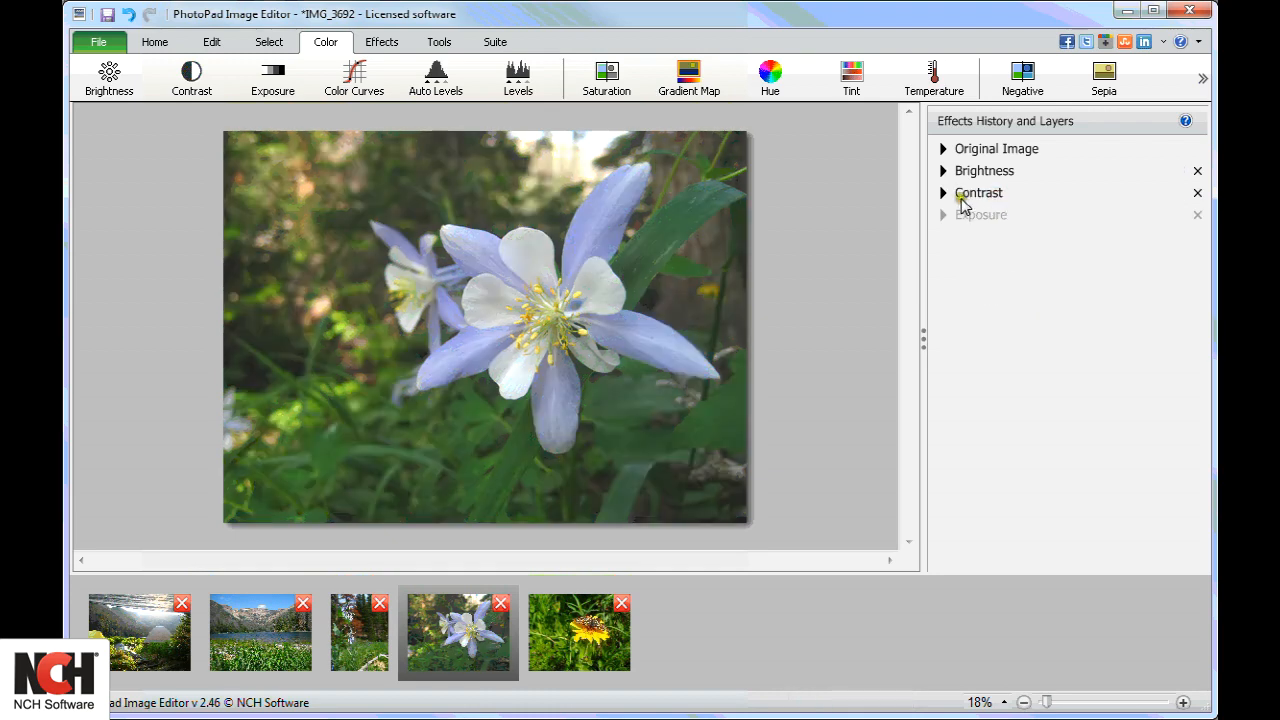
- Increase the flower photo's contrast toward High and reset Exposure to its default
left_click(944, 192)
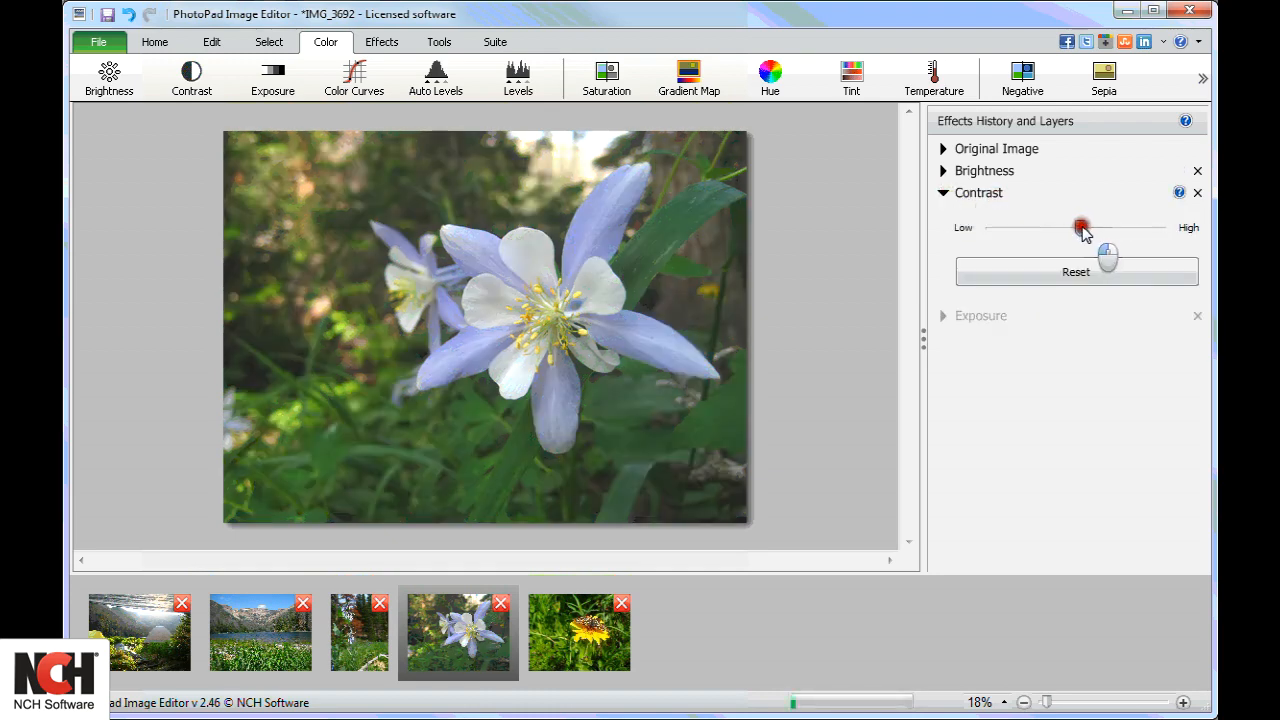
left_click_drag(1082, 228, 1062, 228)
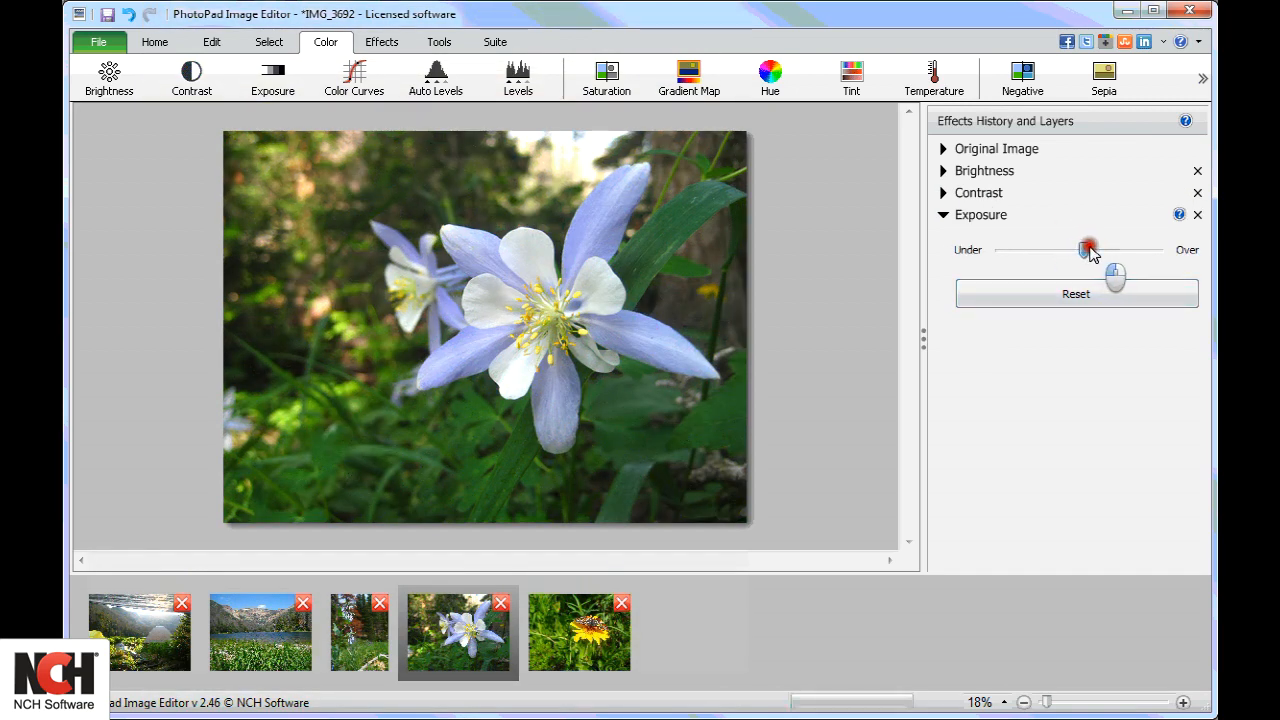
left_click(1076, 292)
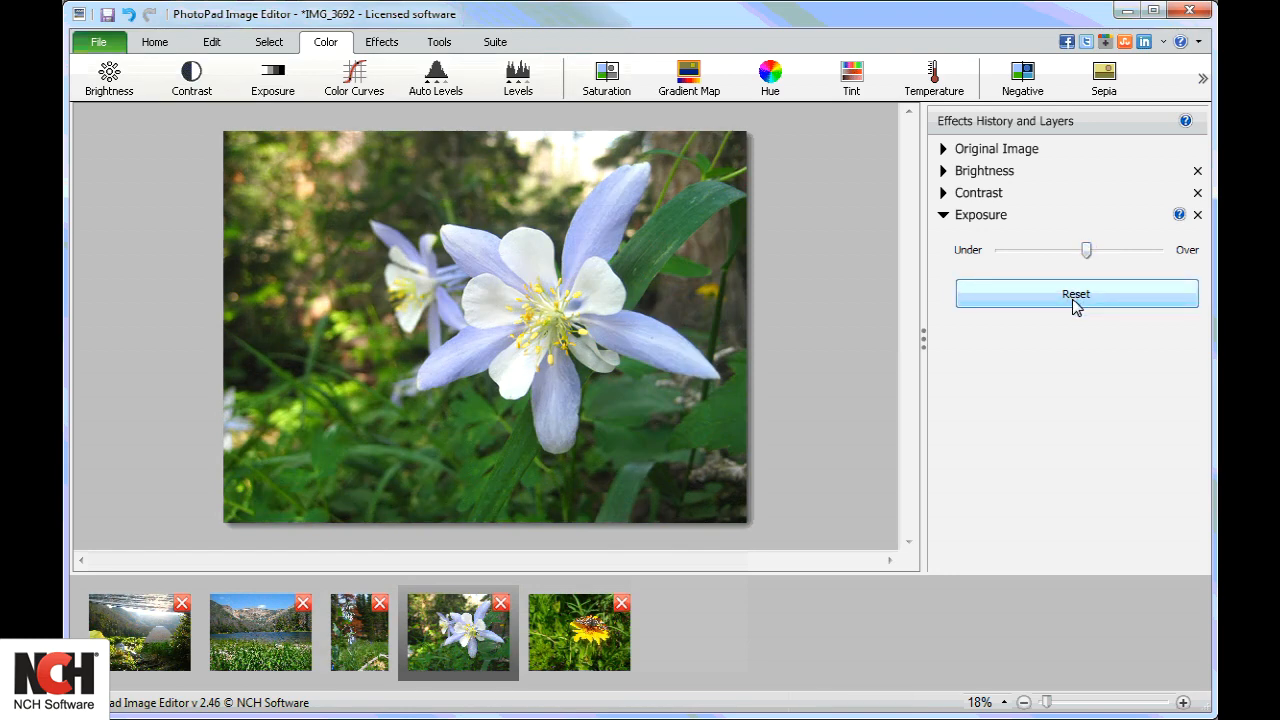
left_click(1196, 214)
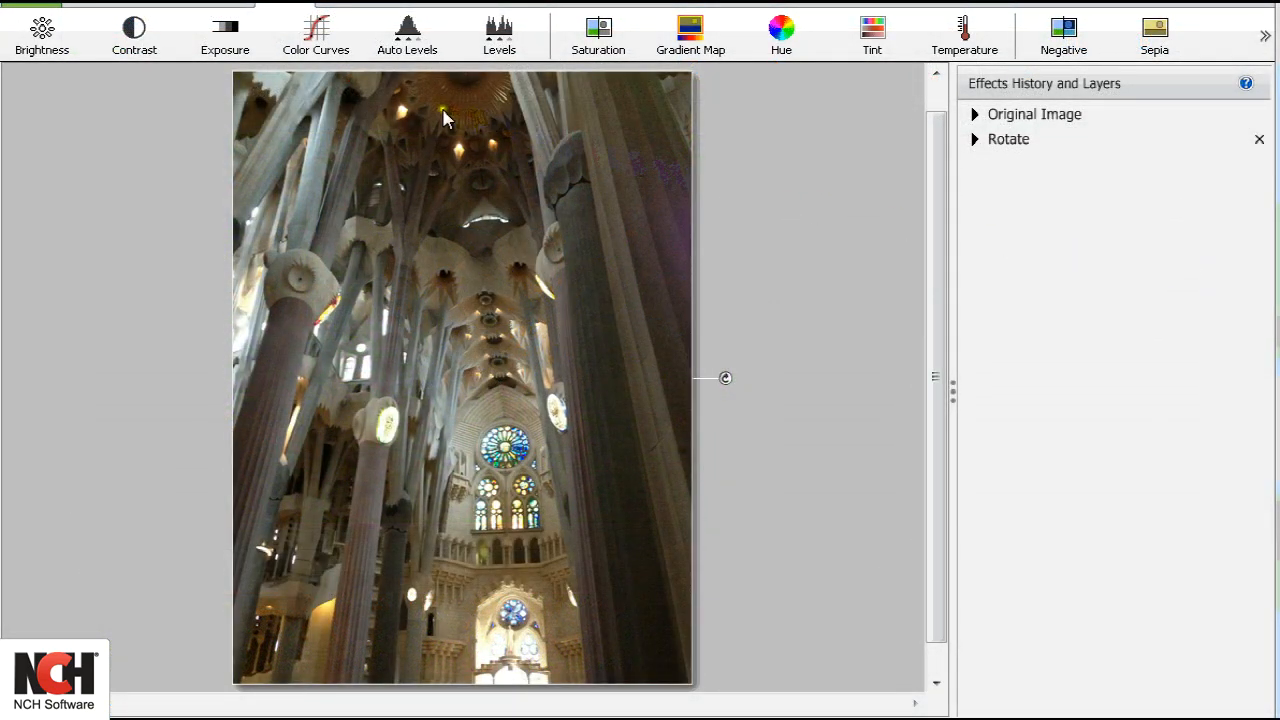
- Add Color Curves to the cathedral photo and shape the RGB curve into an S with darker shadows, brighter highlights
left_click(316, 30)
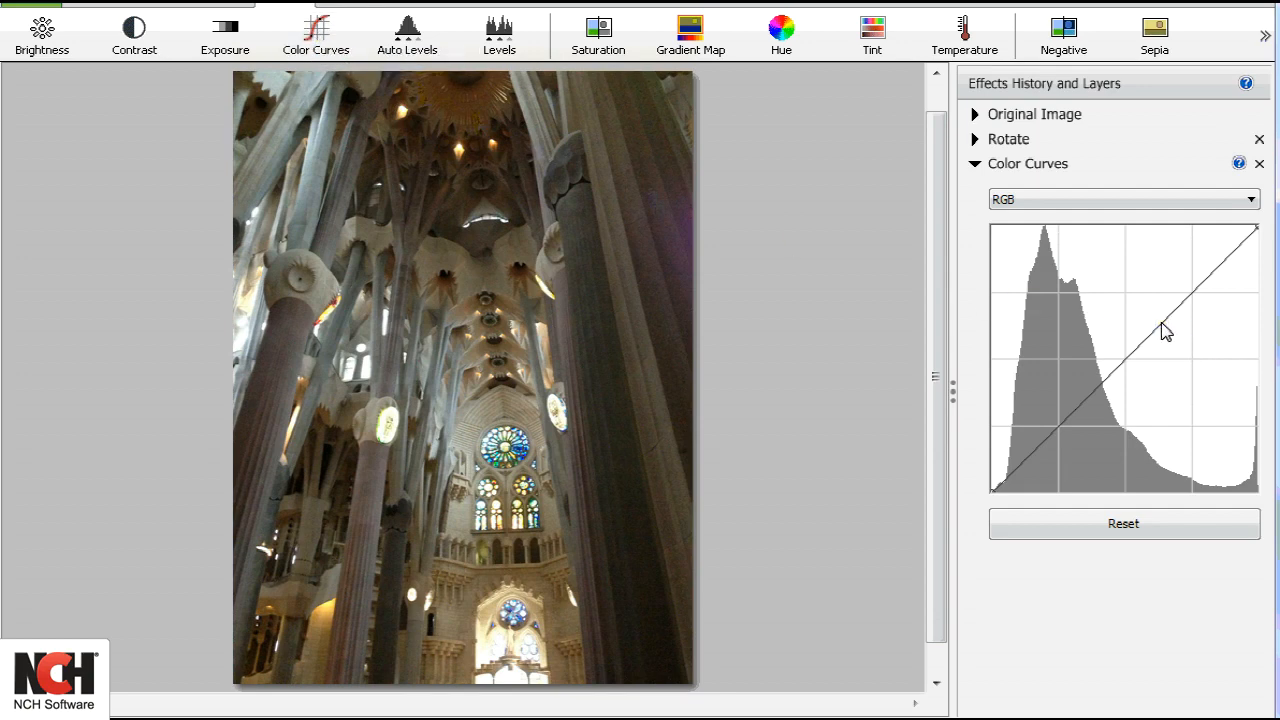
left_click_drag(1164, 330, 1150, 304)
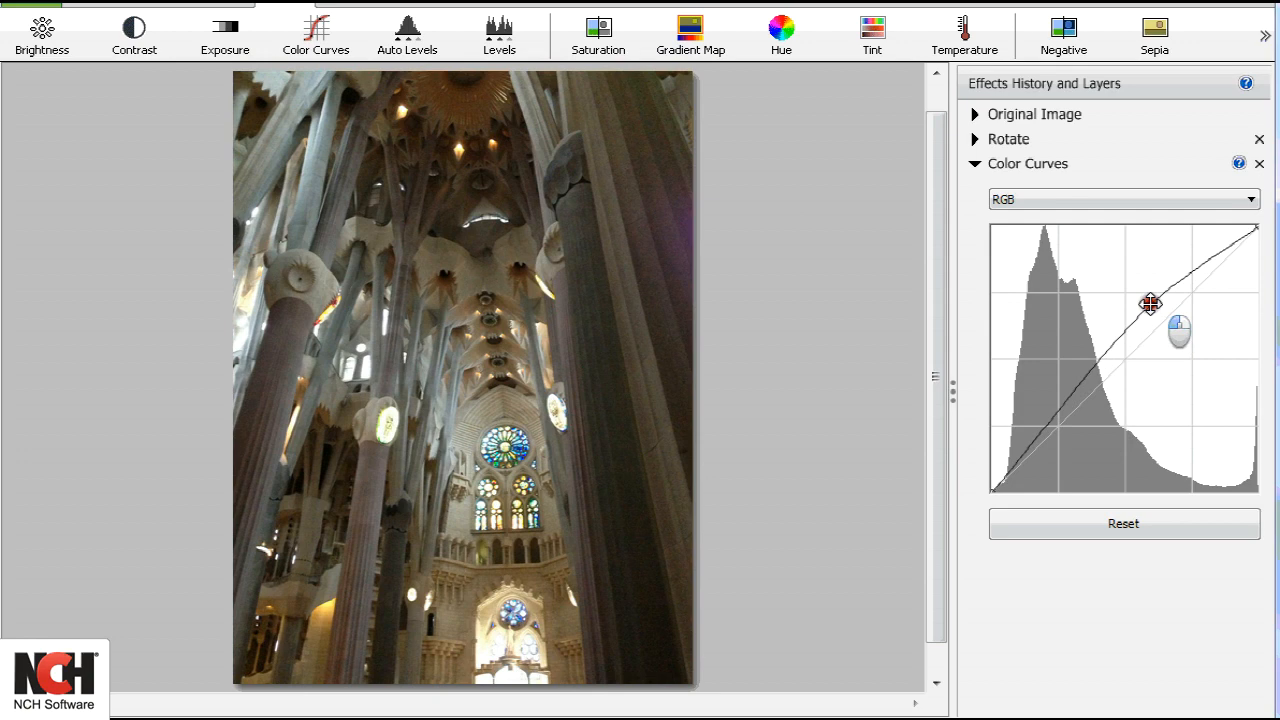
left_click_drag(1150, 304, 1148, 300)
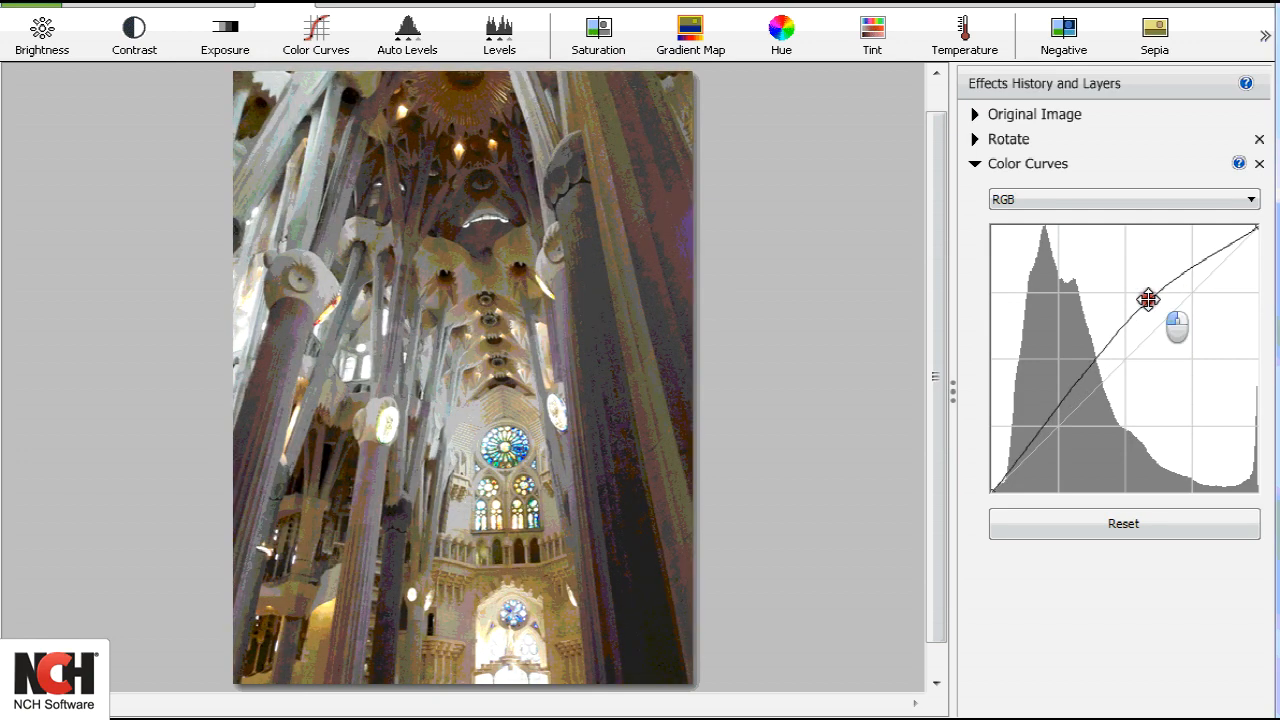
left_click_drag(1148, 300, 1176, 334)
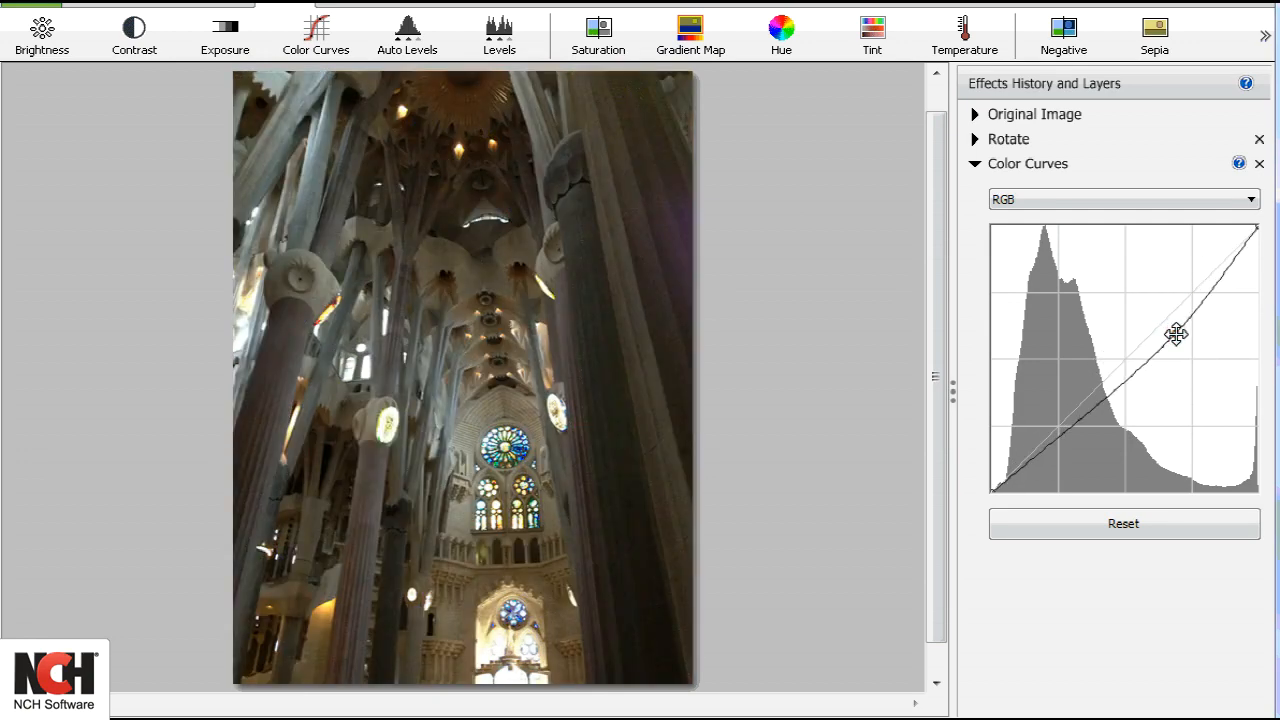
left_click_drag(1176, 336, 1176, 318)
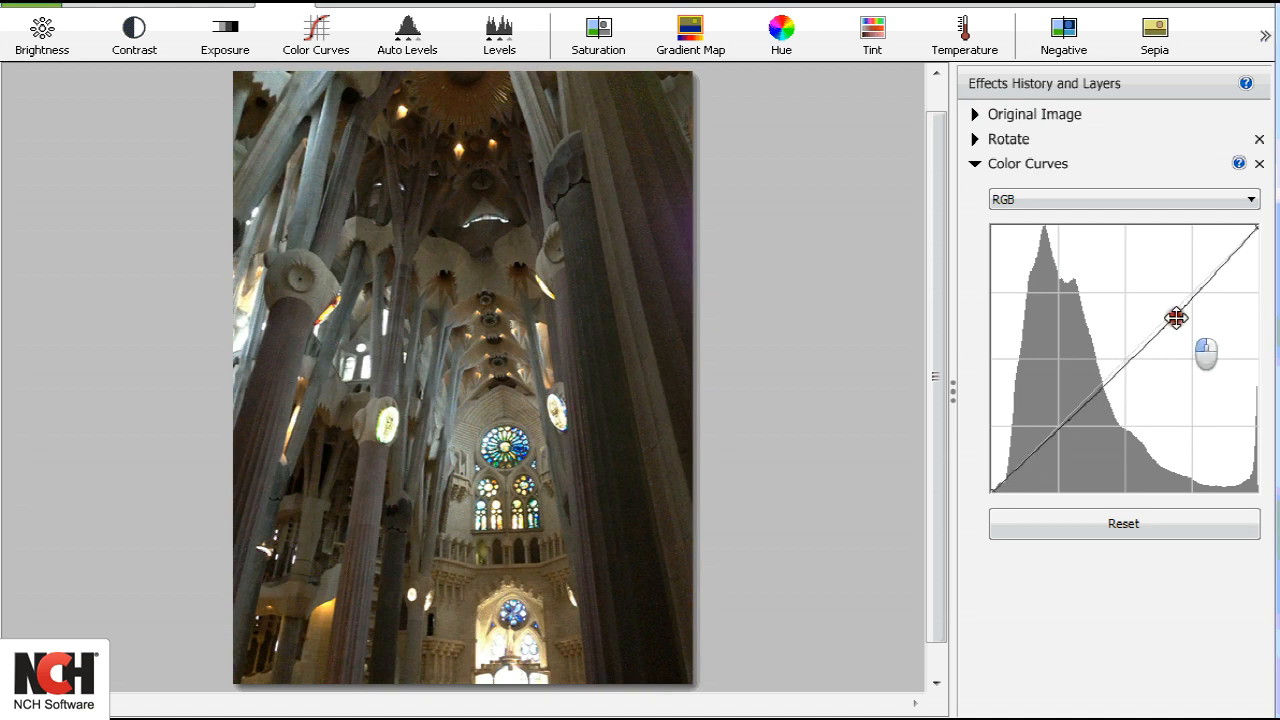
left_click_drag(1176, 318, 1112, 358)
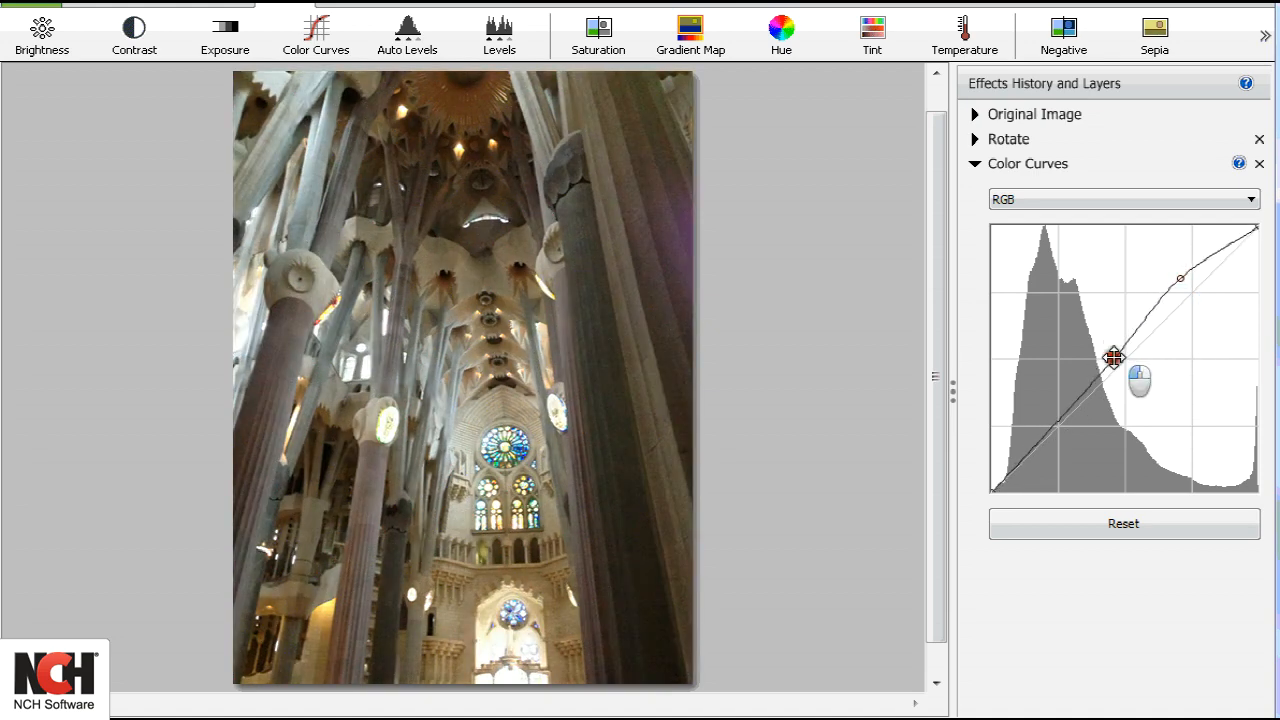
left_click_drag(1114, 358, 1100, 212)
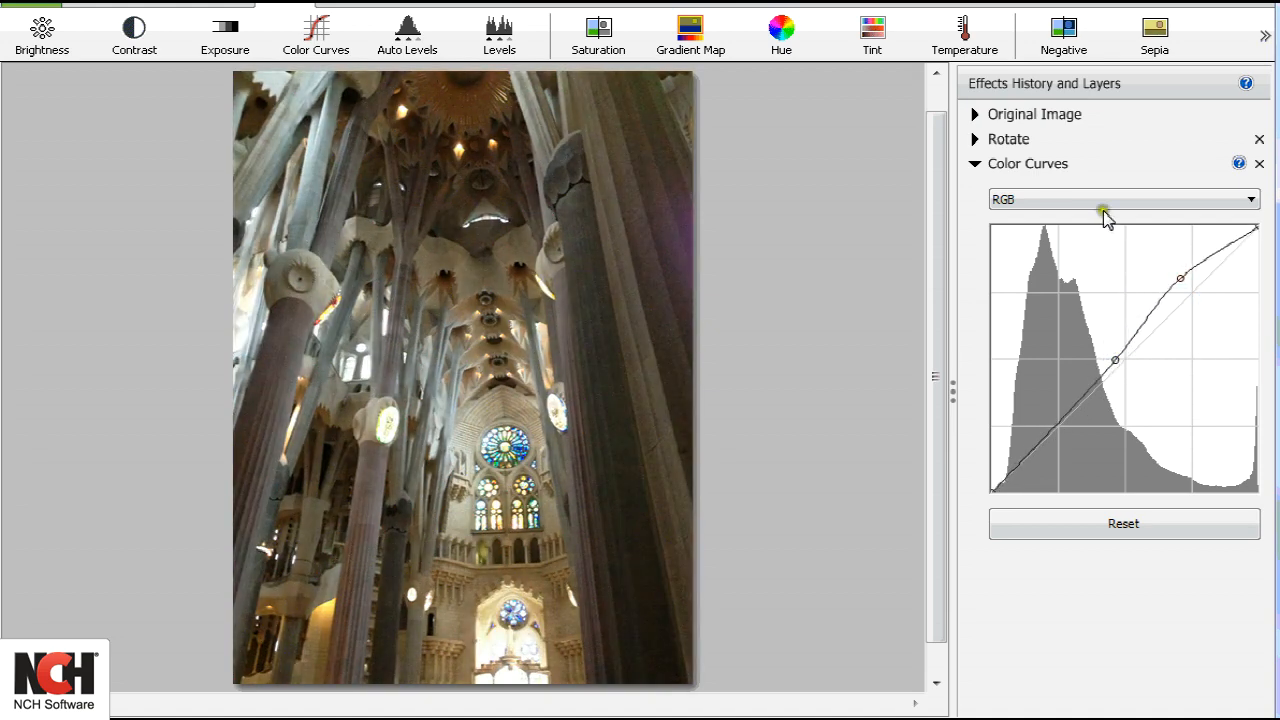
- Reshape the Red channel curve to give the cathedral photo a red cast
left_click(1120, 200)
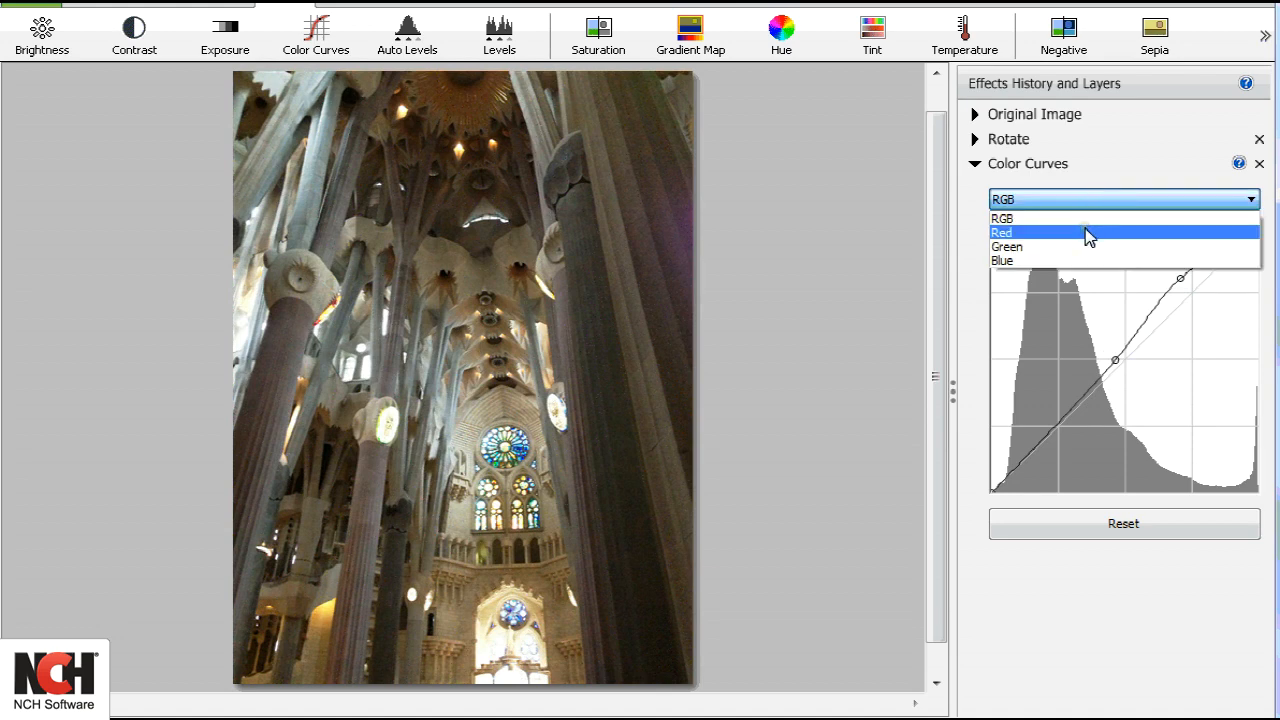
left_click(1000, 232)
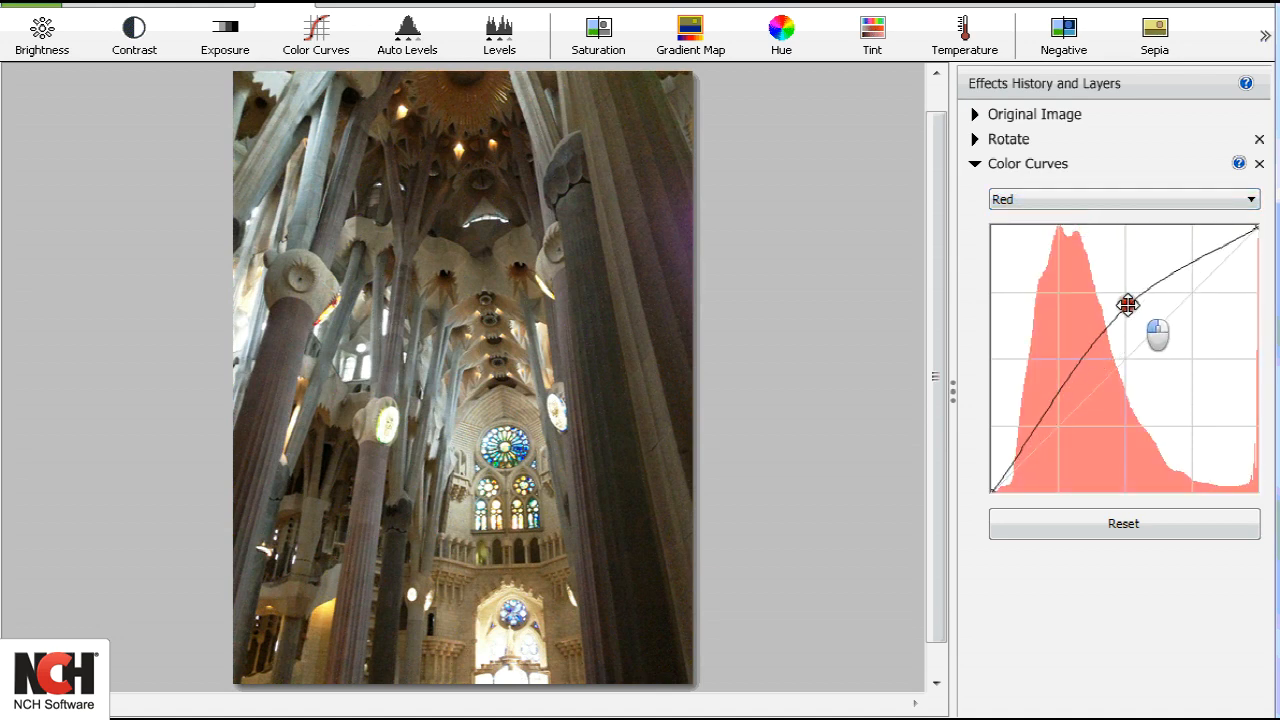
left_click_drag(1128, 304, 1170, 372)
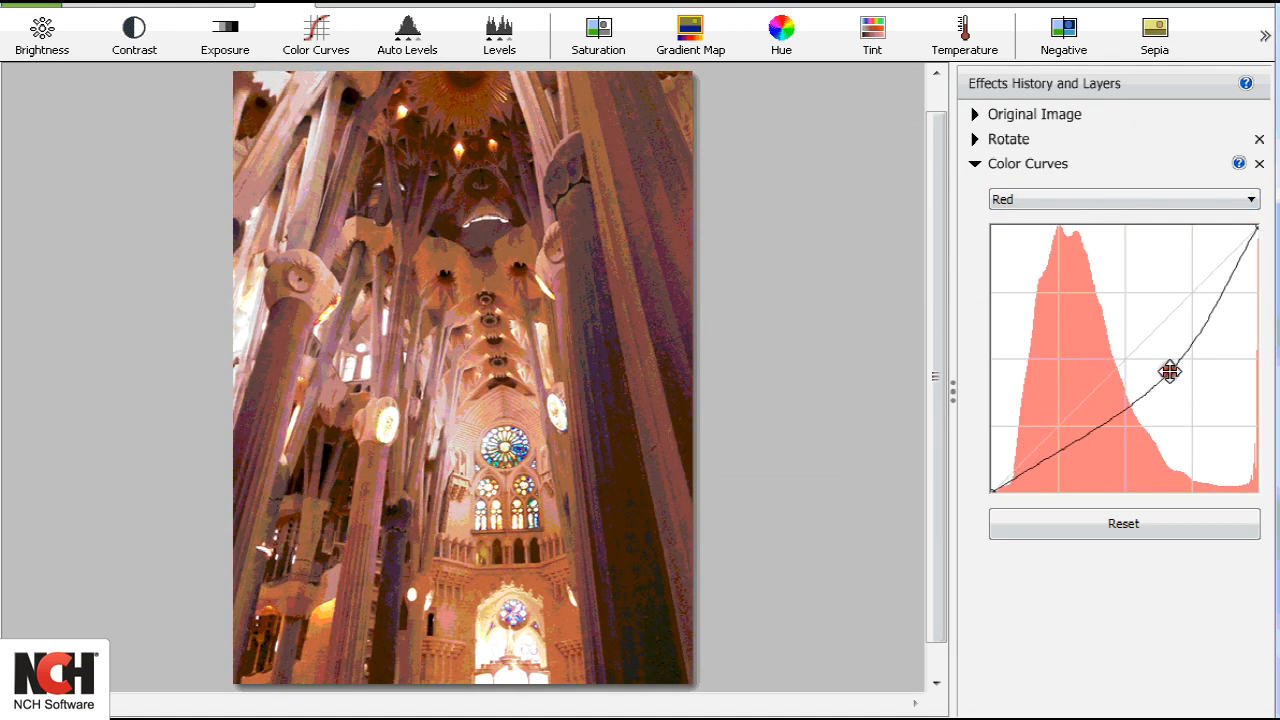
left_click_drag(1170, 372, 1158, 322)
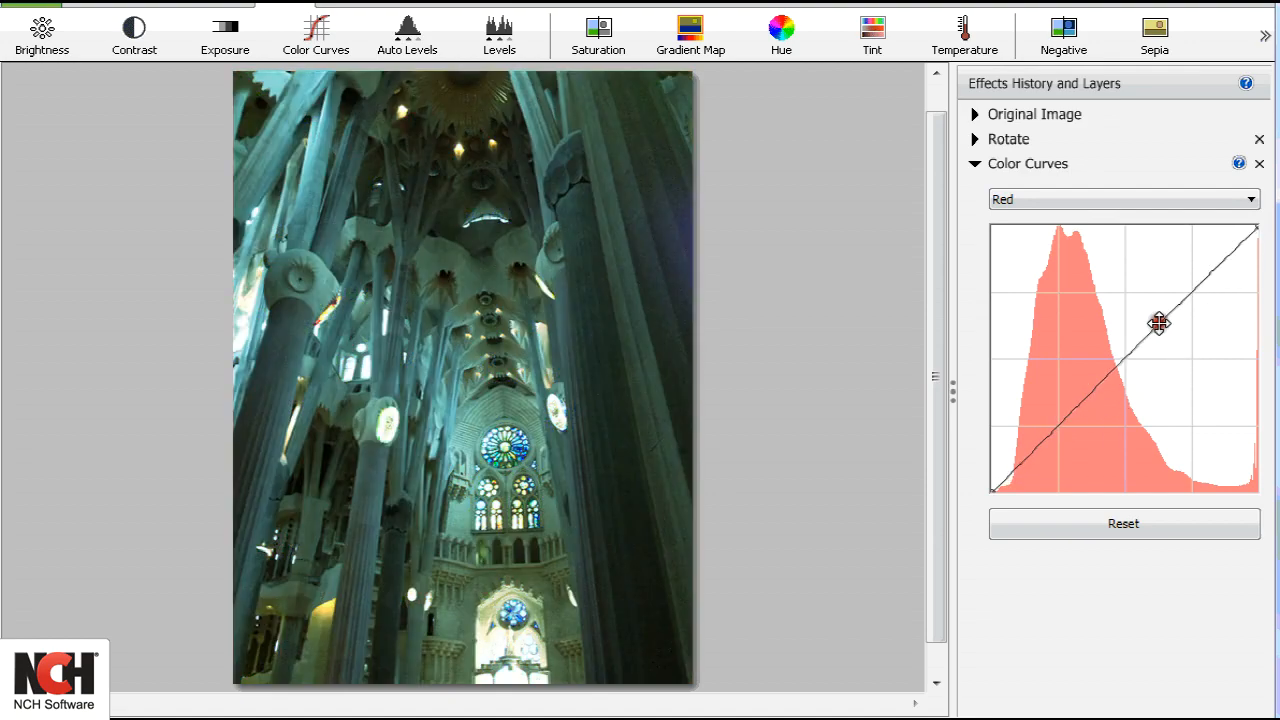
- Adjust the Blue and Green channel curves, then bring up the dog photo
left_click(1124, 200)
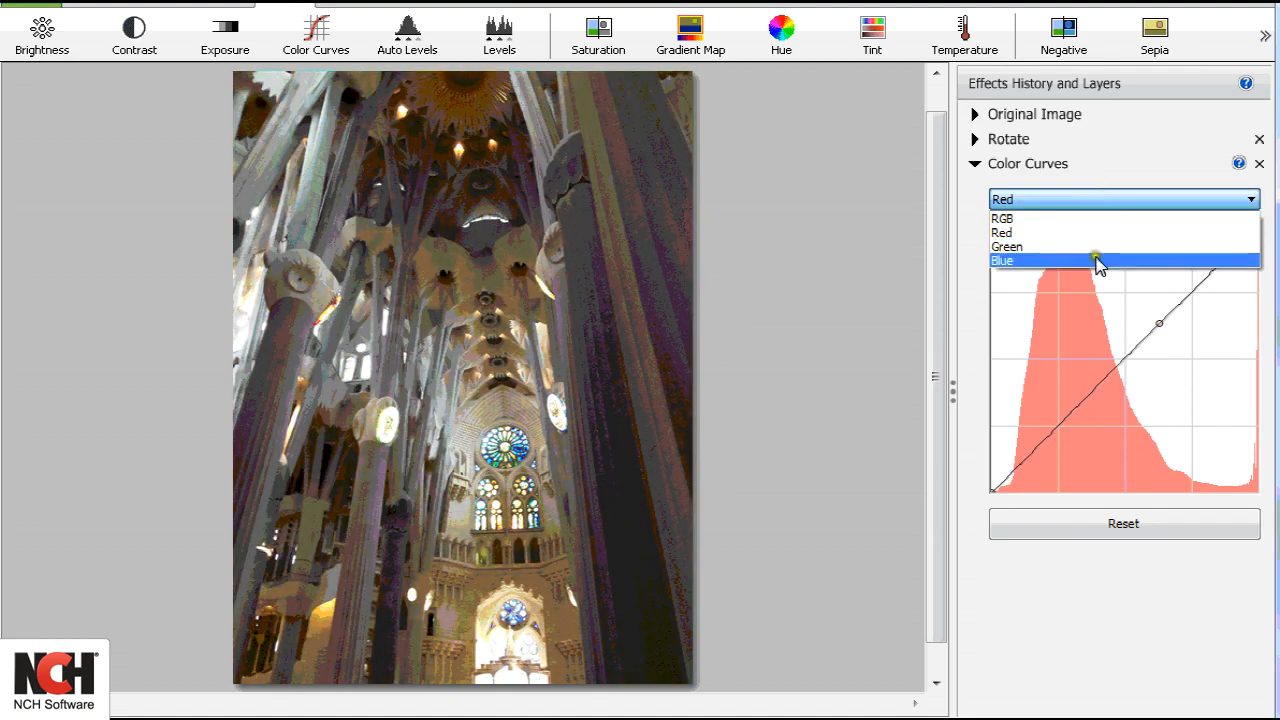
left_click(1000, 260)
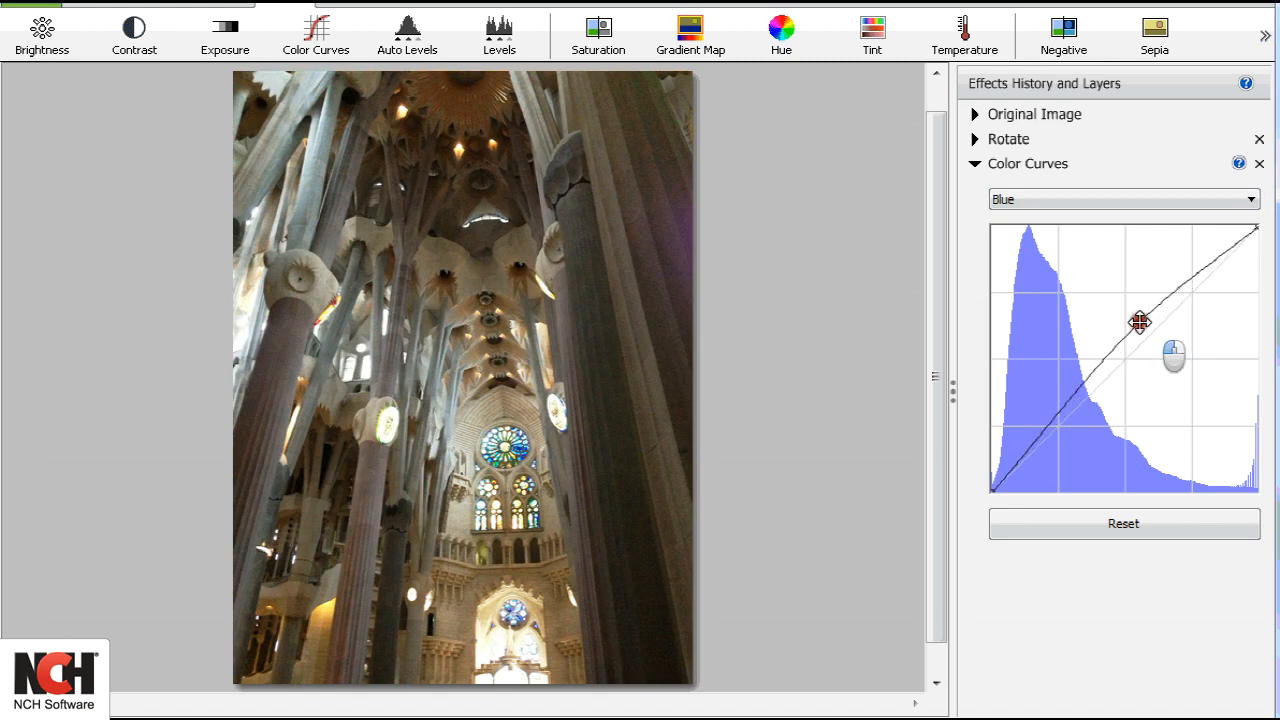
left_click_drag(1140, 322, 1176, 368)
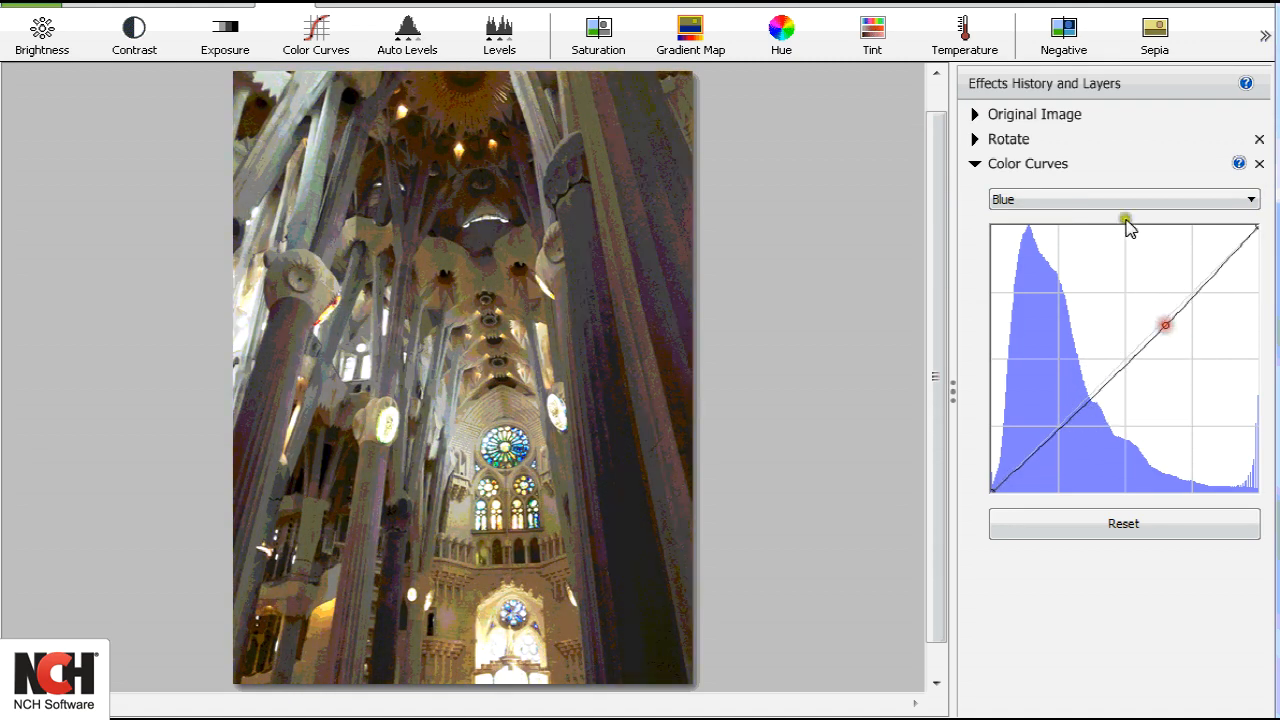
left_click(1122, 200)
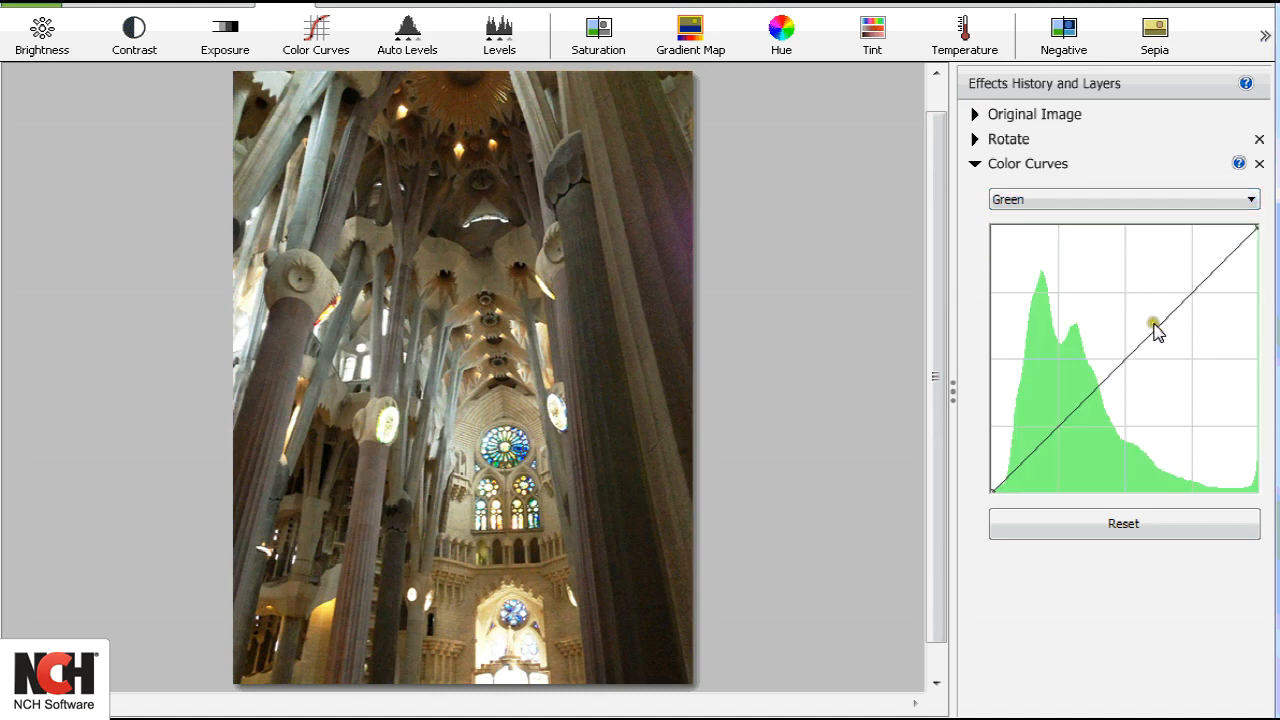
left_click_drag(1152, 322, 1160, 336)
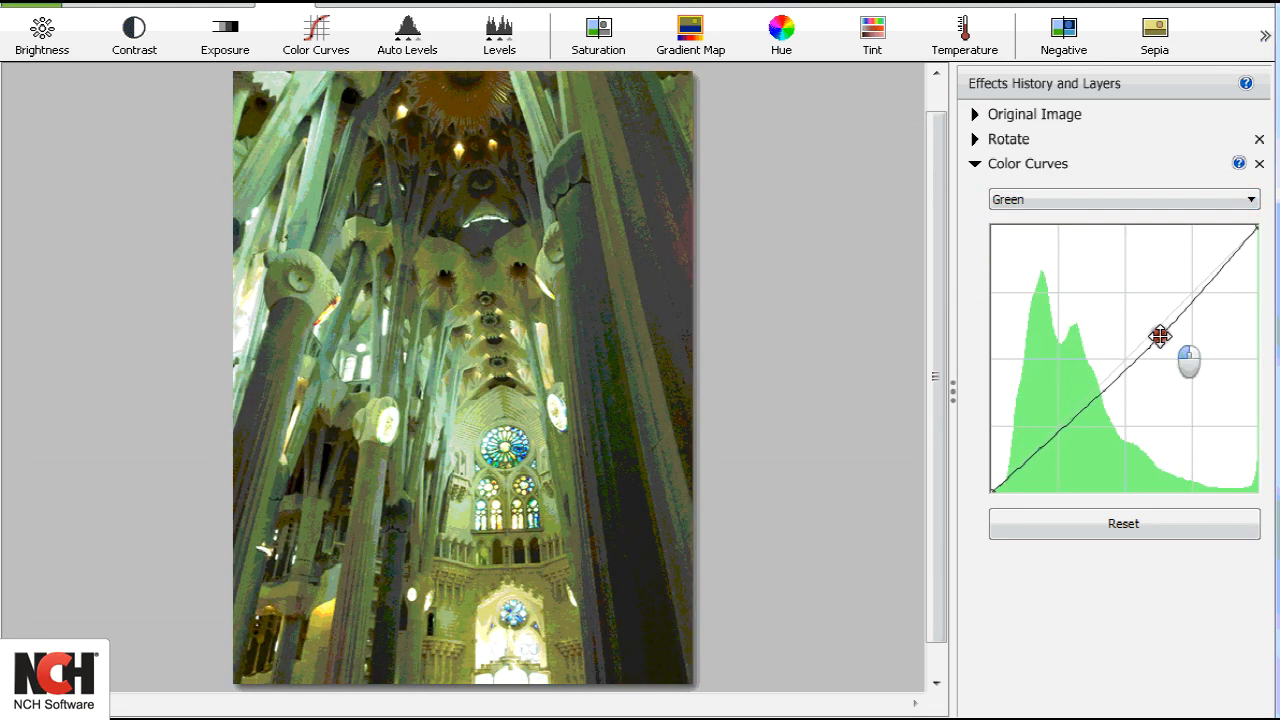
left_click_drag(1160, 336, 1164, 340)
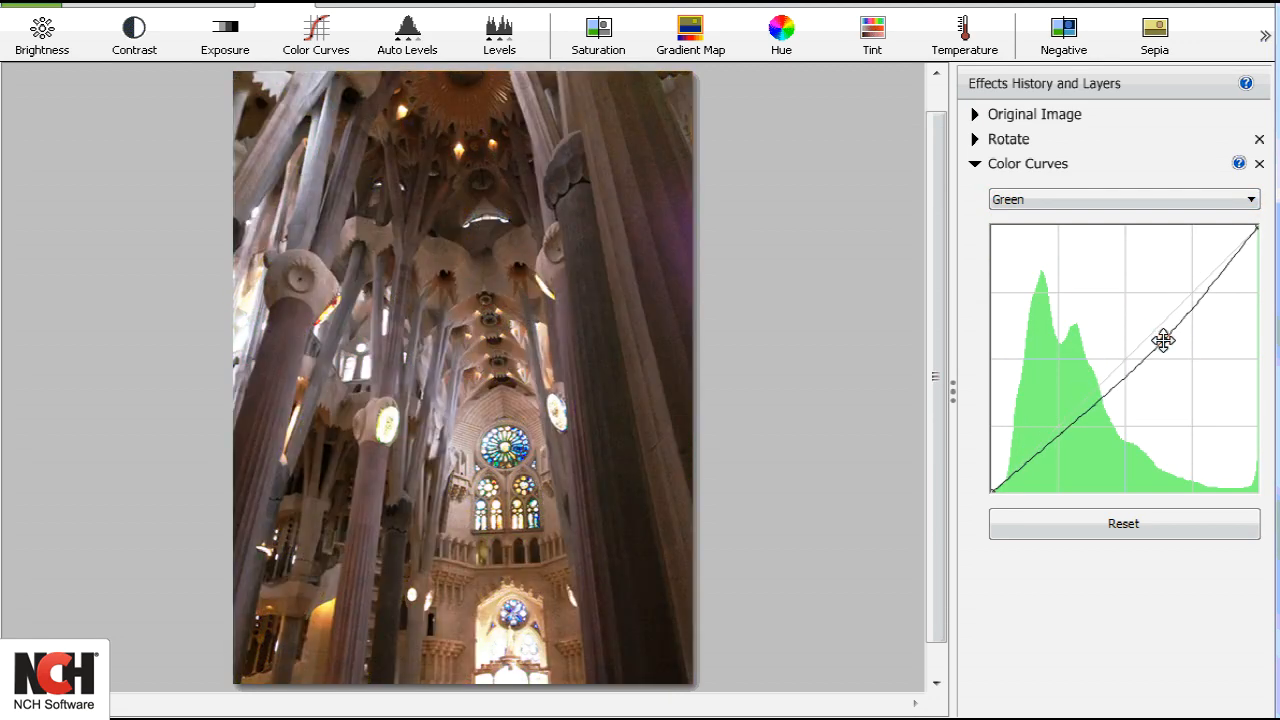
left_click(408, 36)
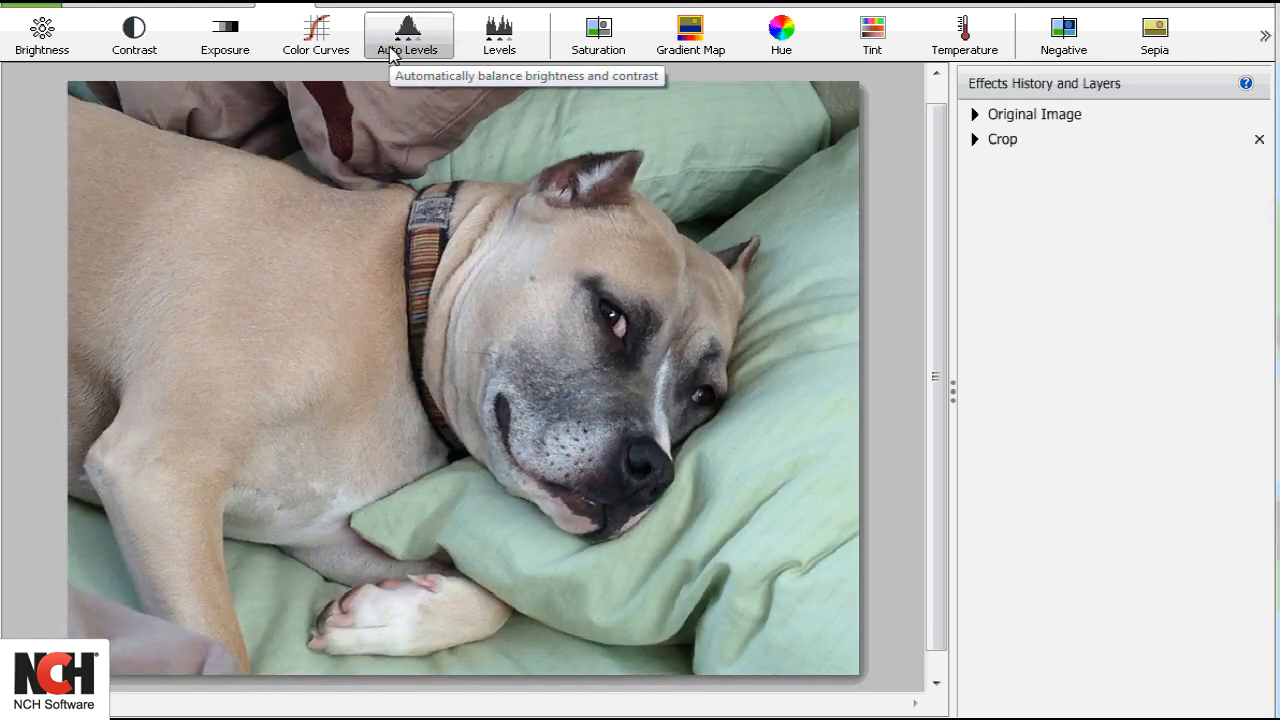
- Replace Auto Levels on the dog photo with Color Levels set to the Green channel
left_click(408, 36)
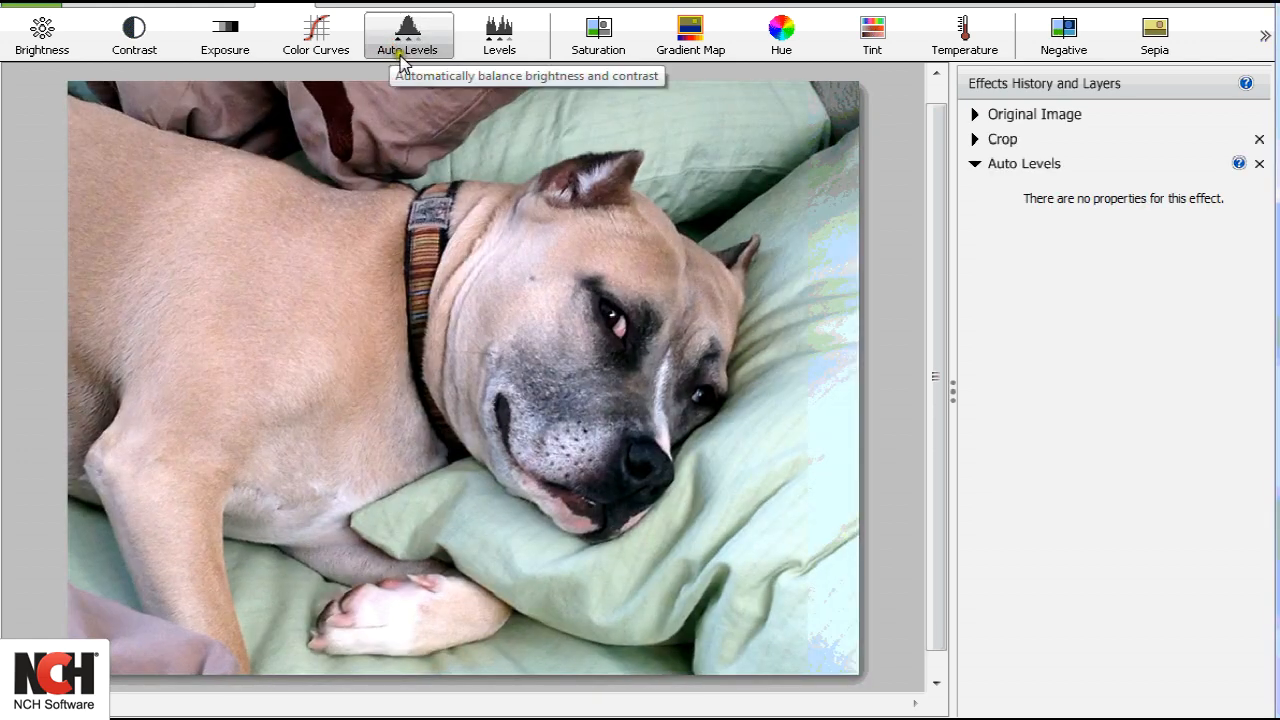
mouse_move(1016, 420)
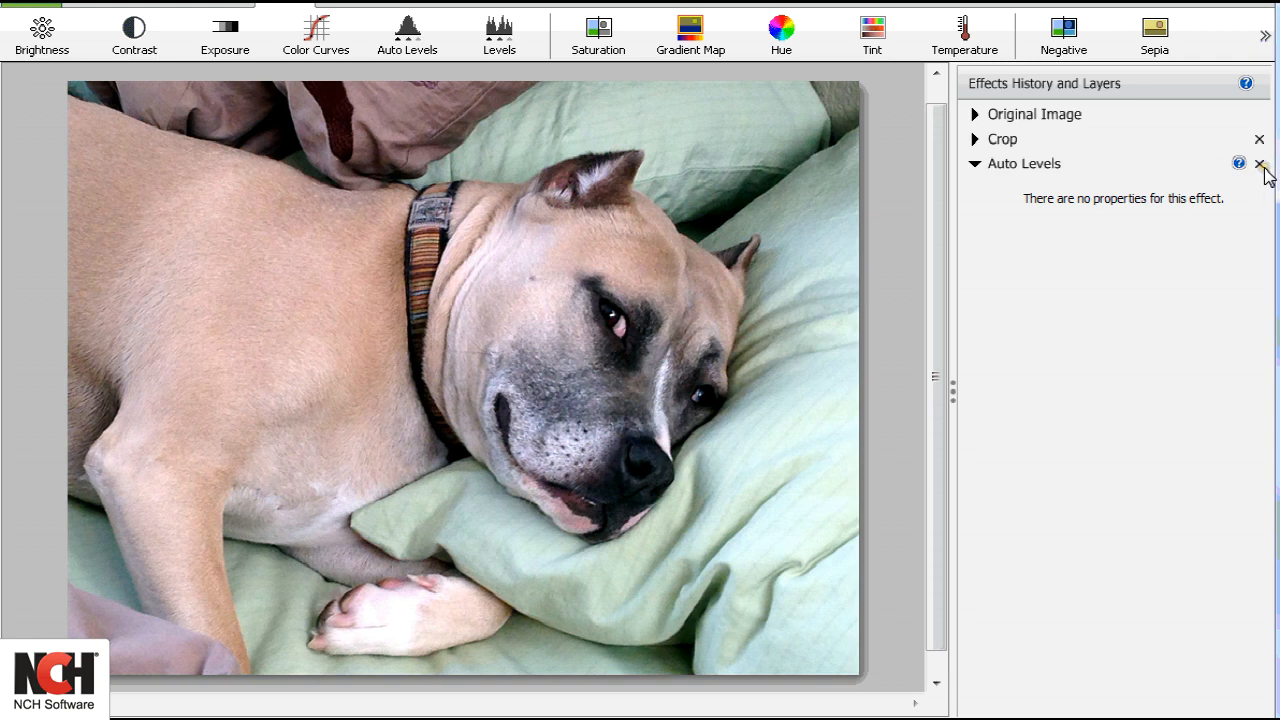
left_click(1262, 164)
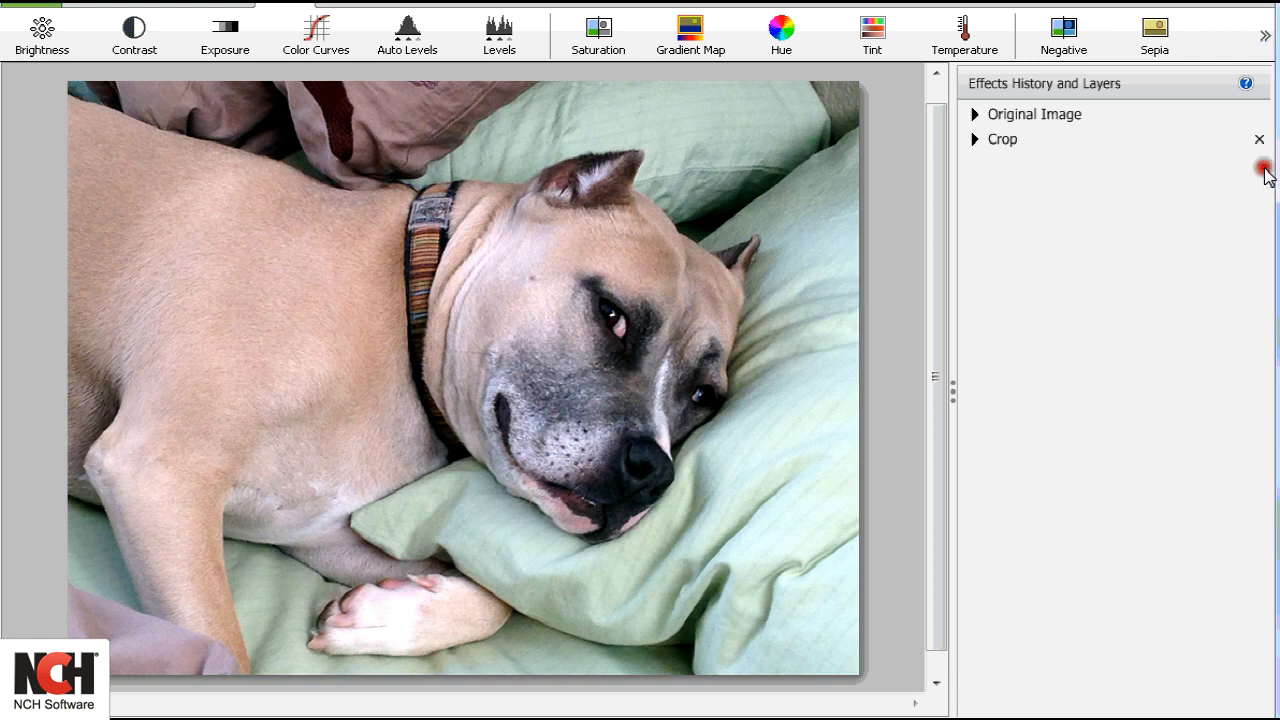
left_click(500, 36)
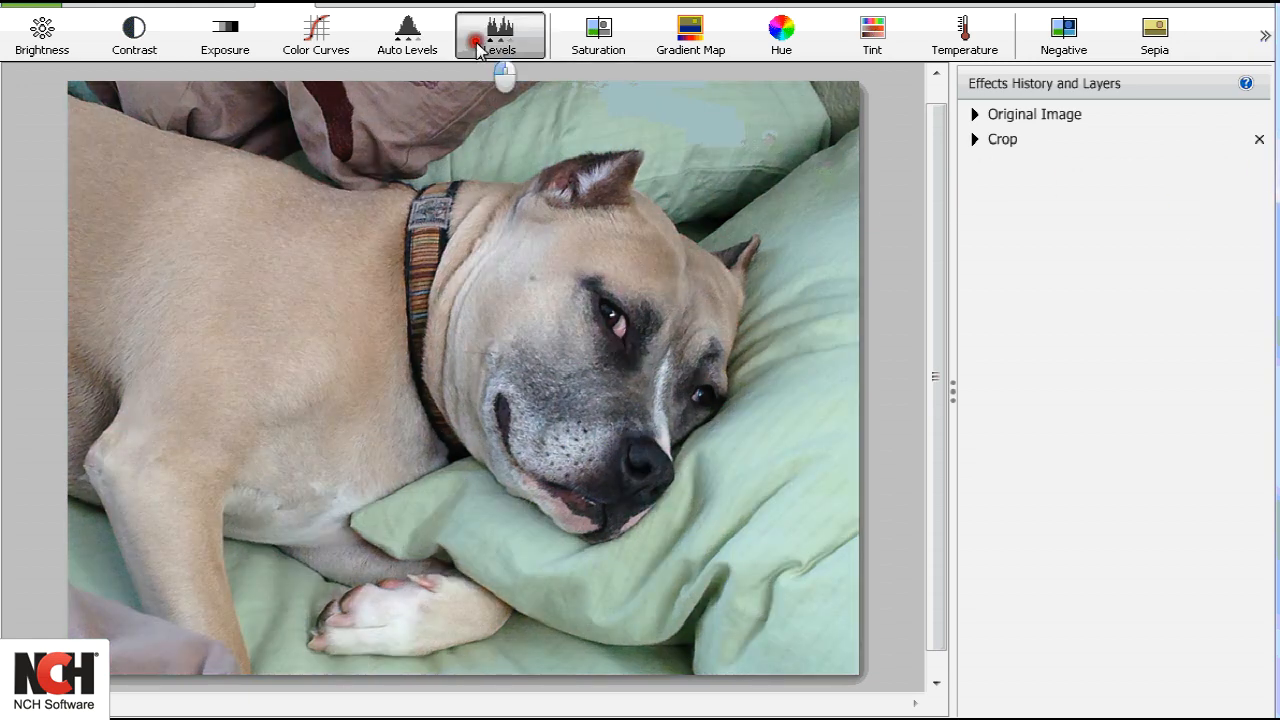
left_click(500, 36)
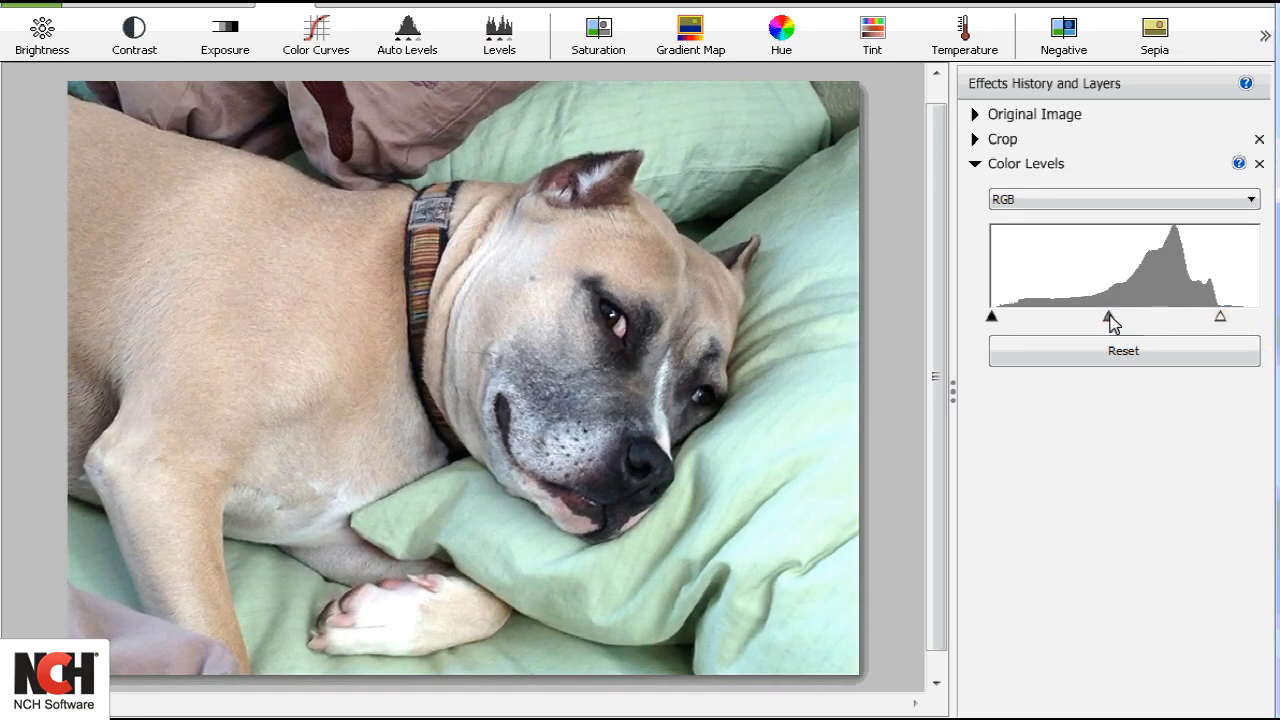
left_click(1122, 200)
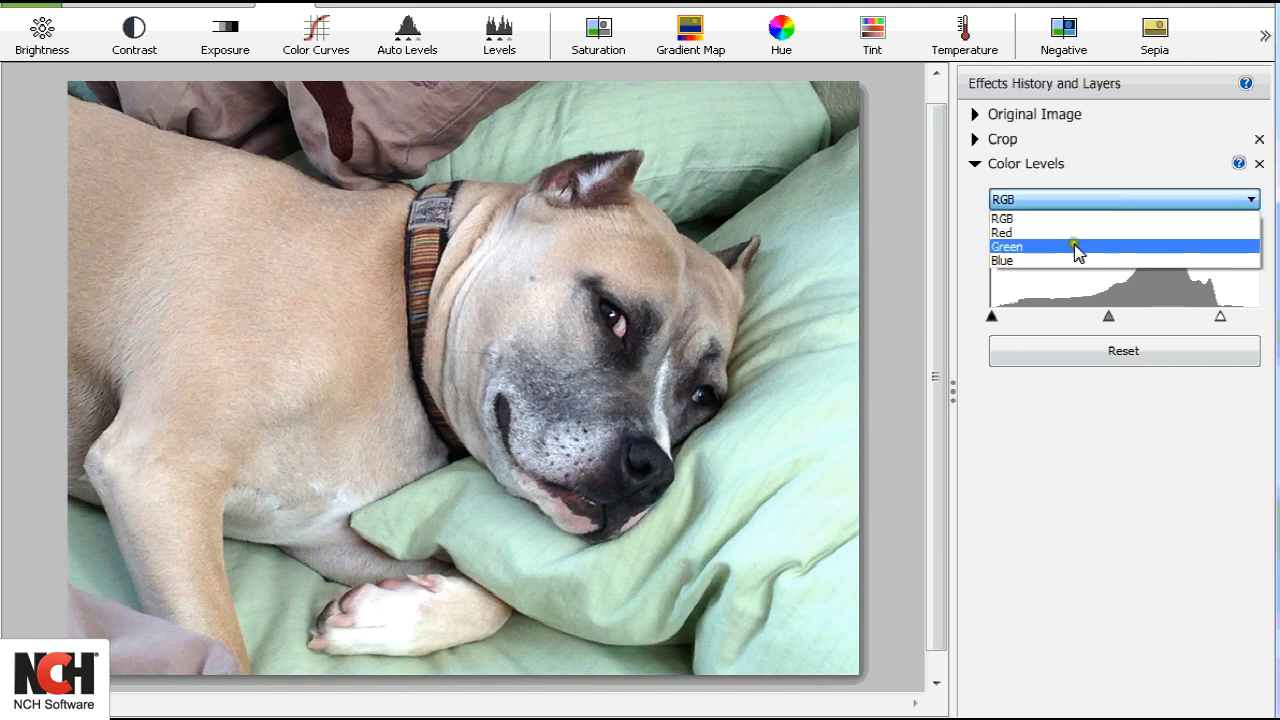
left_click(1000, 260)
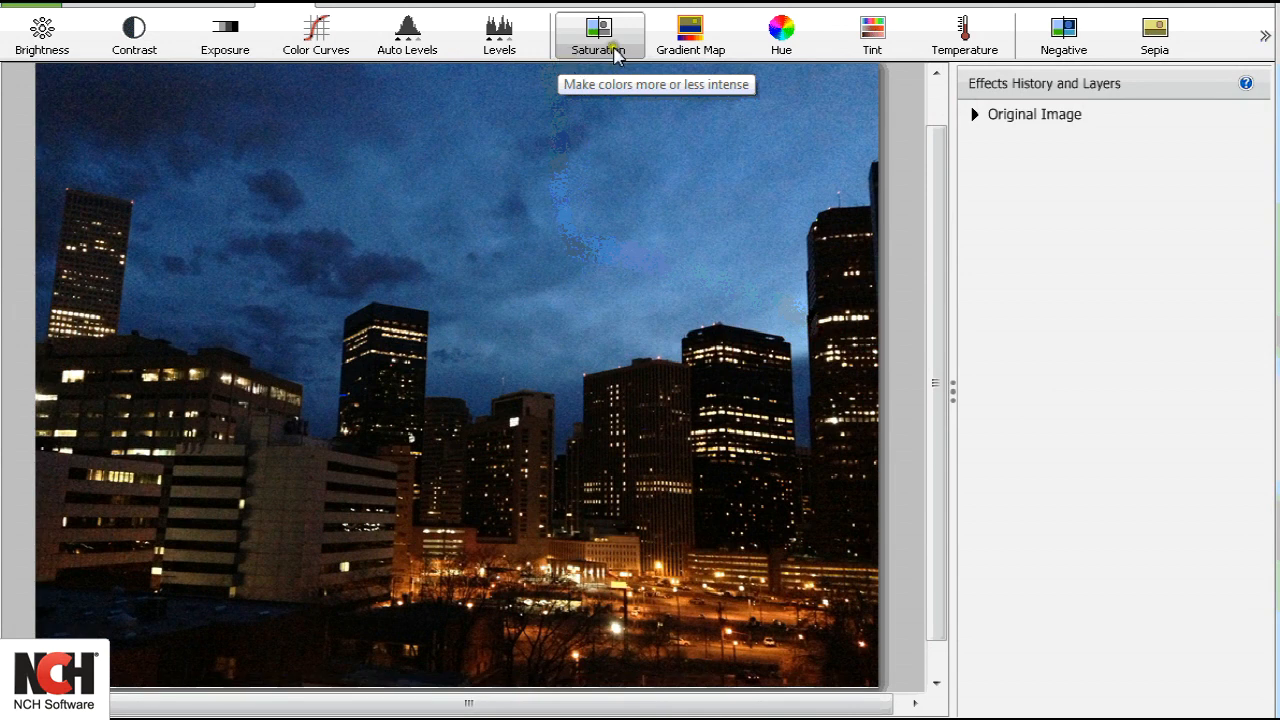
- Add Saturation to the night skyline photo and push the Dull–Vibrant slider for vivid colours
left_click(600, 36)
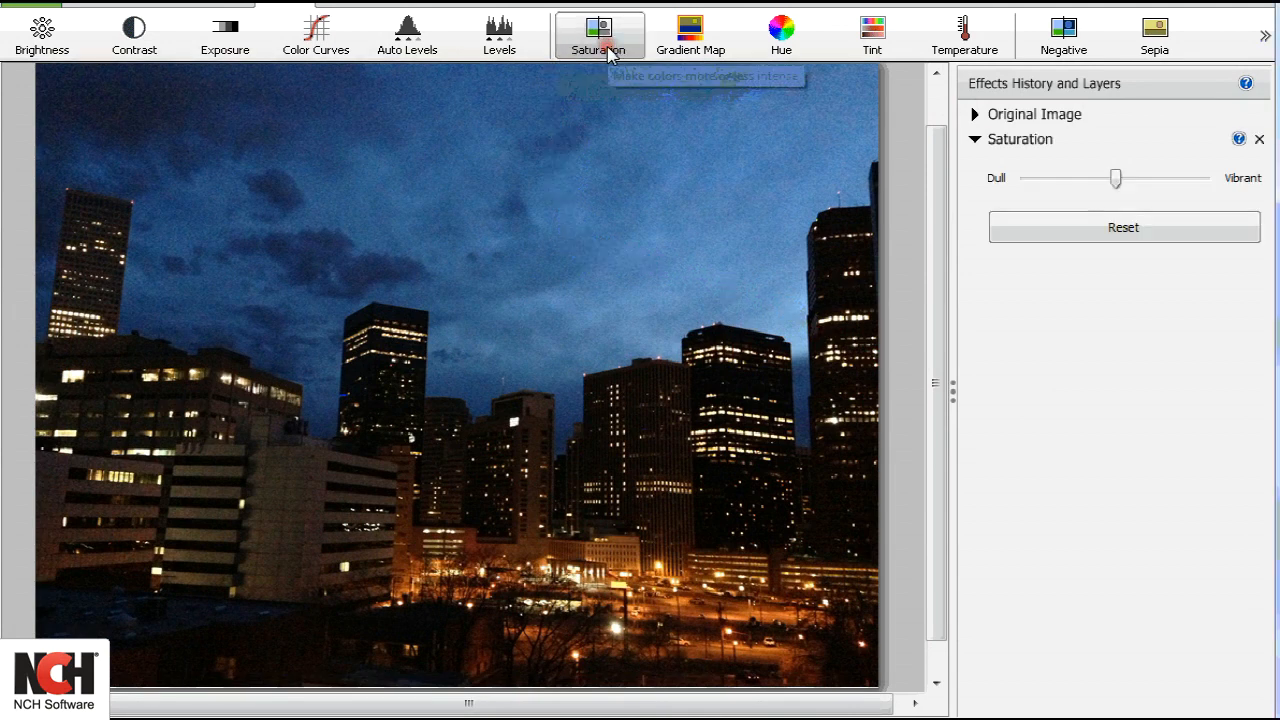
left_click_drag(1116, 178, 1100, 178)
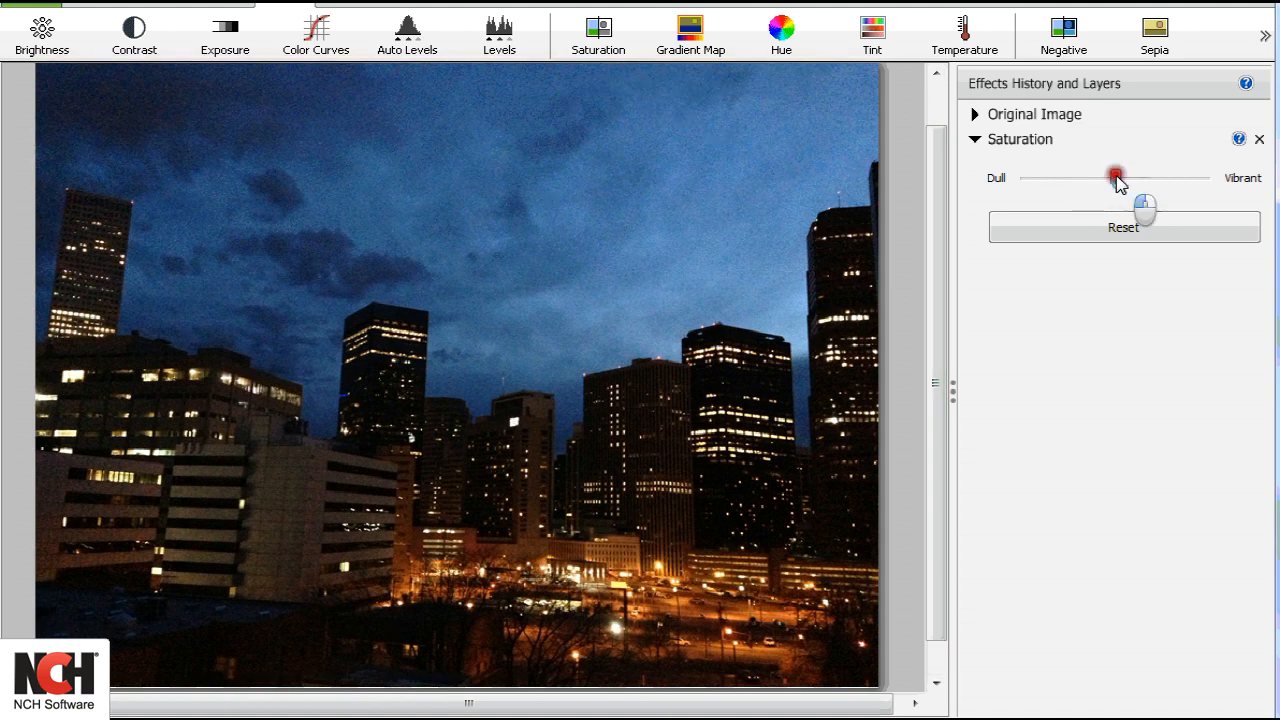
left_click_drag(1116, 178, 1208, 178)
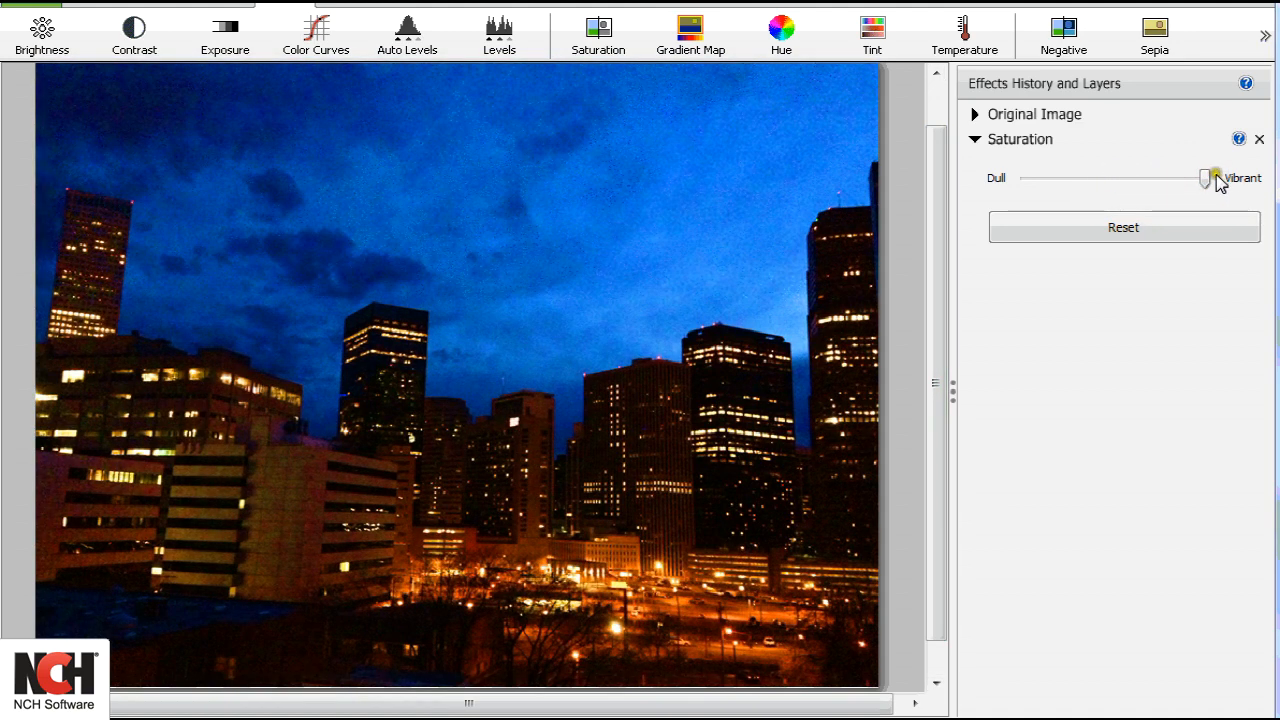
left_click_drag(1210, 178, 1036, 178)
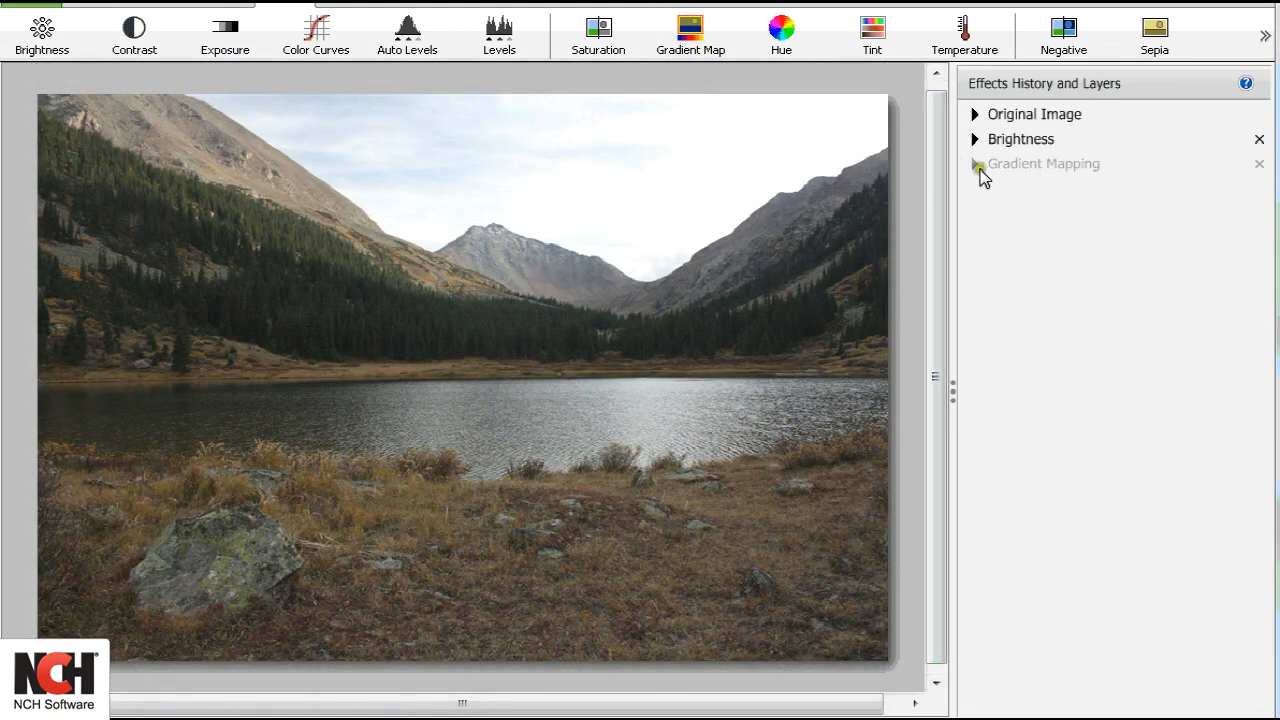
- Reopen Gradient Mapping on the mountain photo and set a marker colour to dark blue
left_click(976, 164)
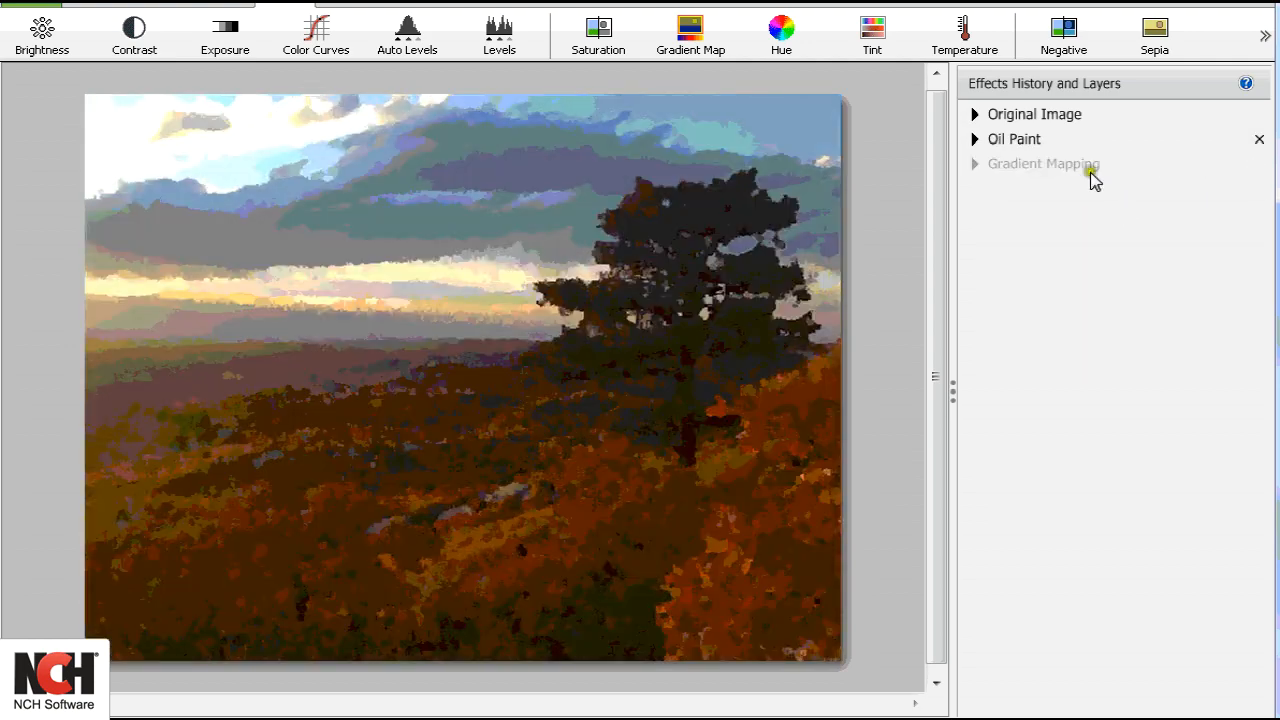
left_click(1044, 164)
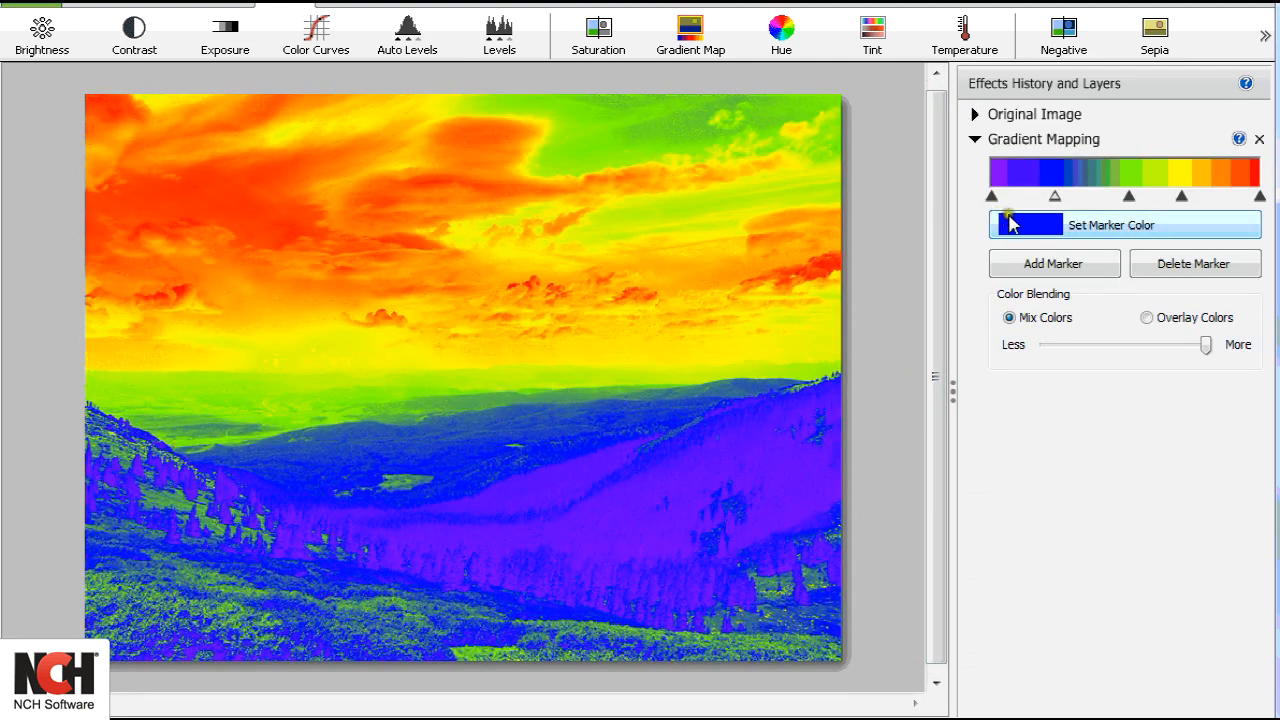
left_click(1052, 264)
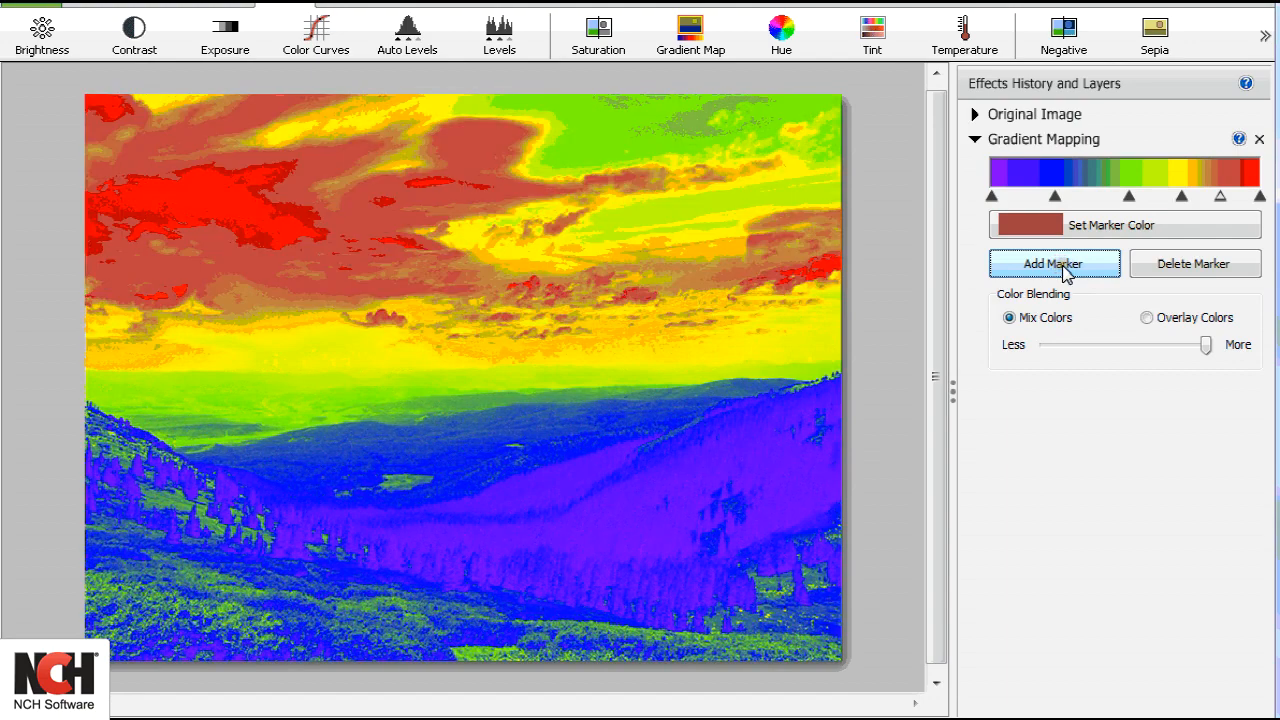
left_click(1196, 264)
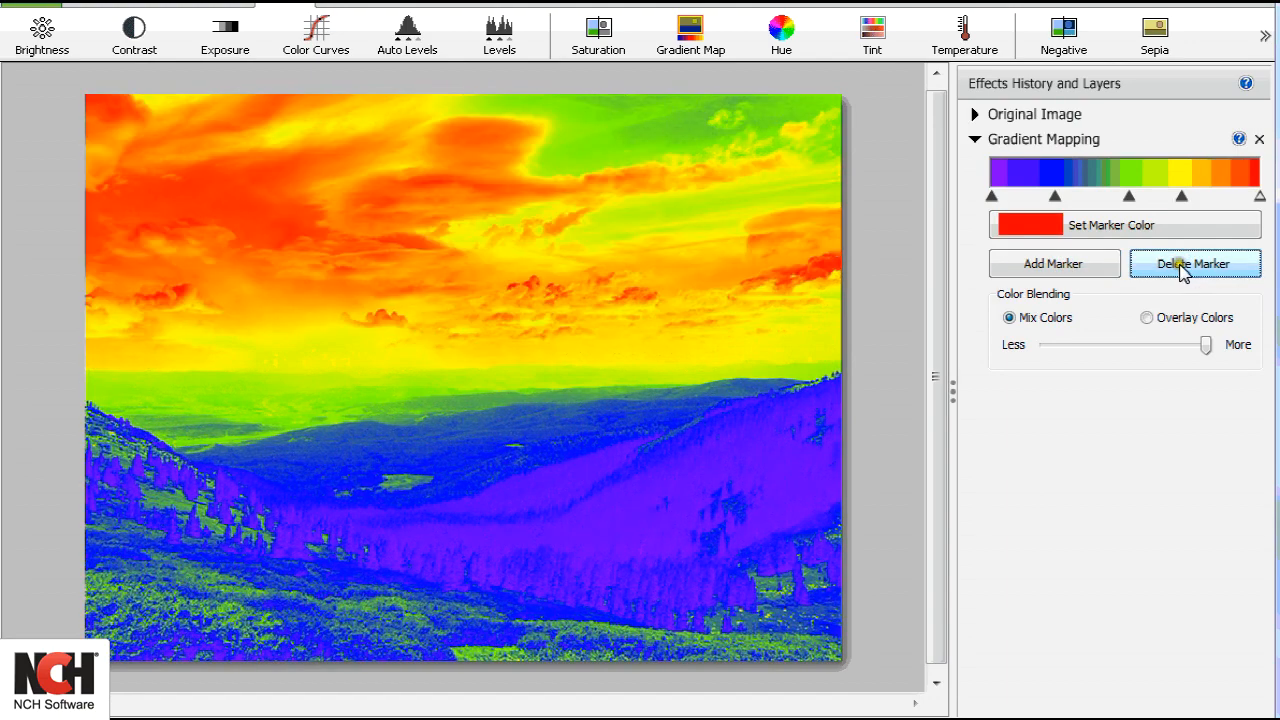
left_click(1124, 224)
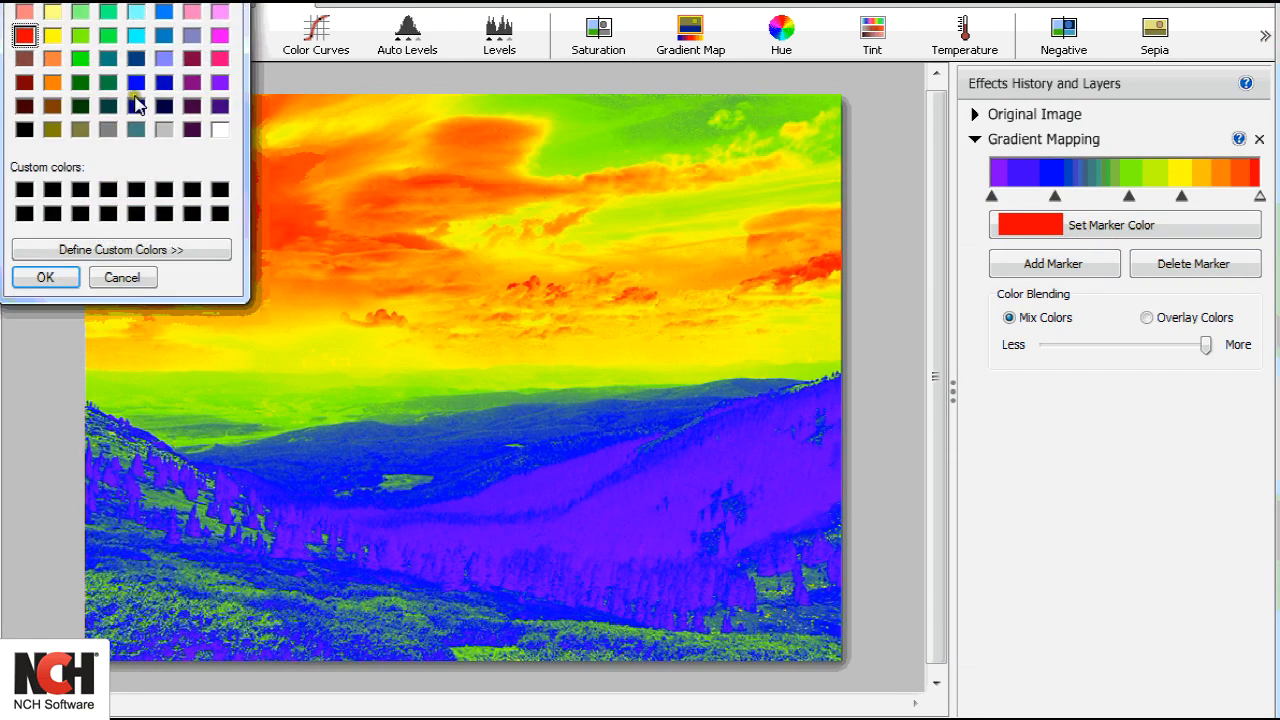
left_click(44, 276)
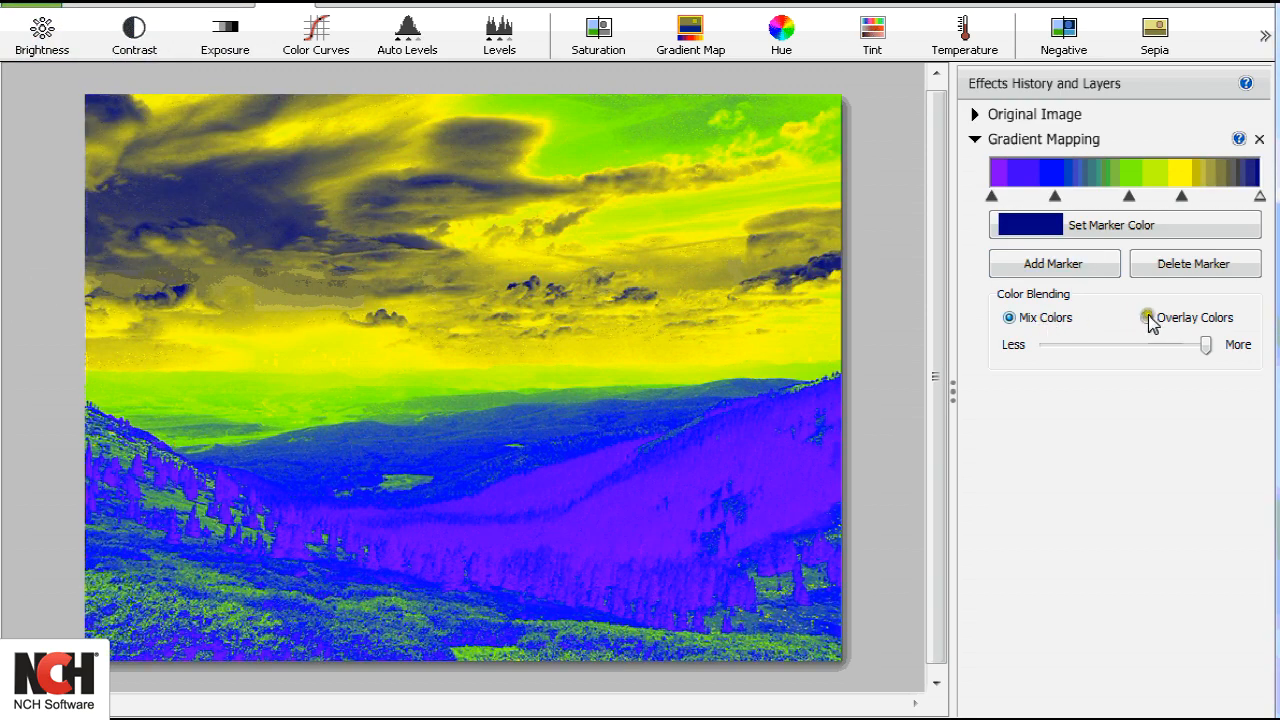
- Blend the gradient as Overlay Colors and reduce its strength toward Less
left_click(1146, 316)
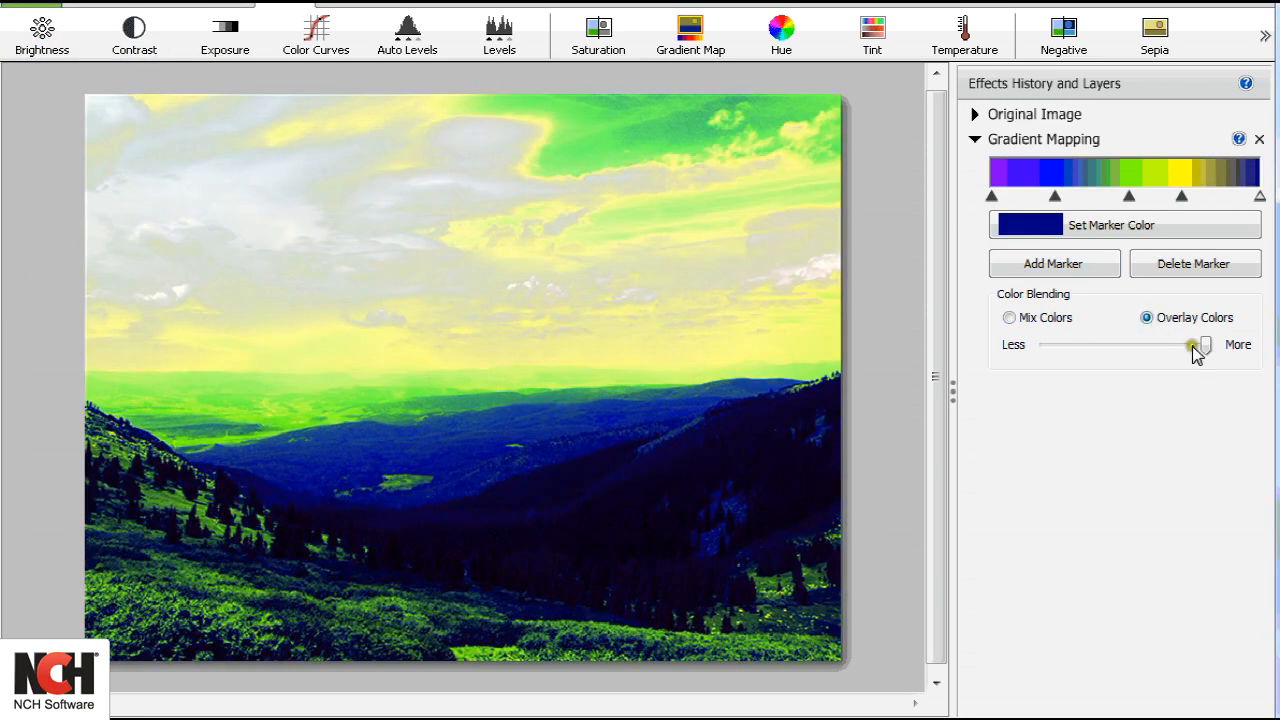
left_click_drag(1196, 344, 1116, 344)
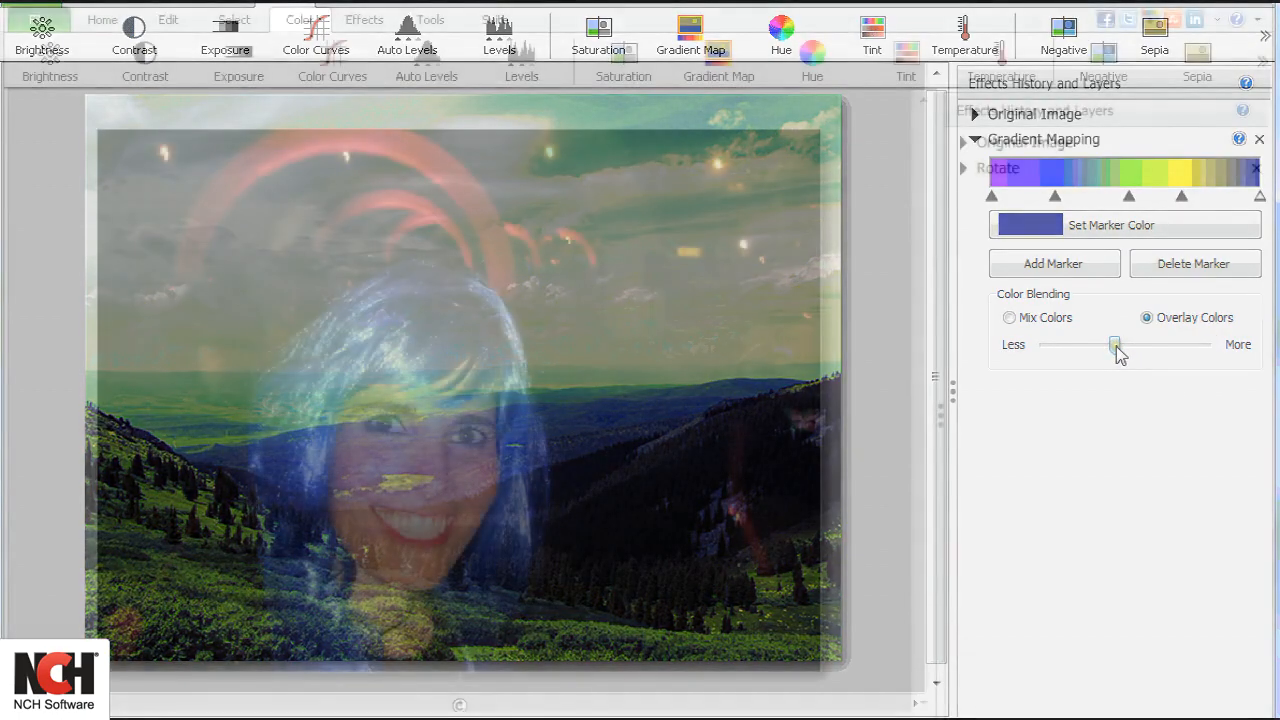
- Add a Hue effect to the blue-wig portrait and rotate hues until the wig looks golden
left_click(1260, 138)
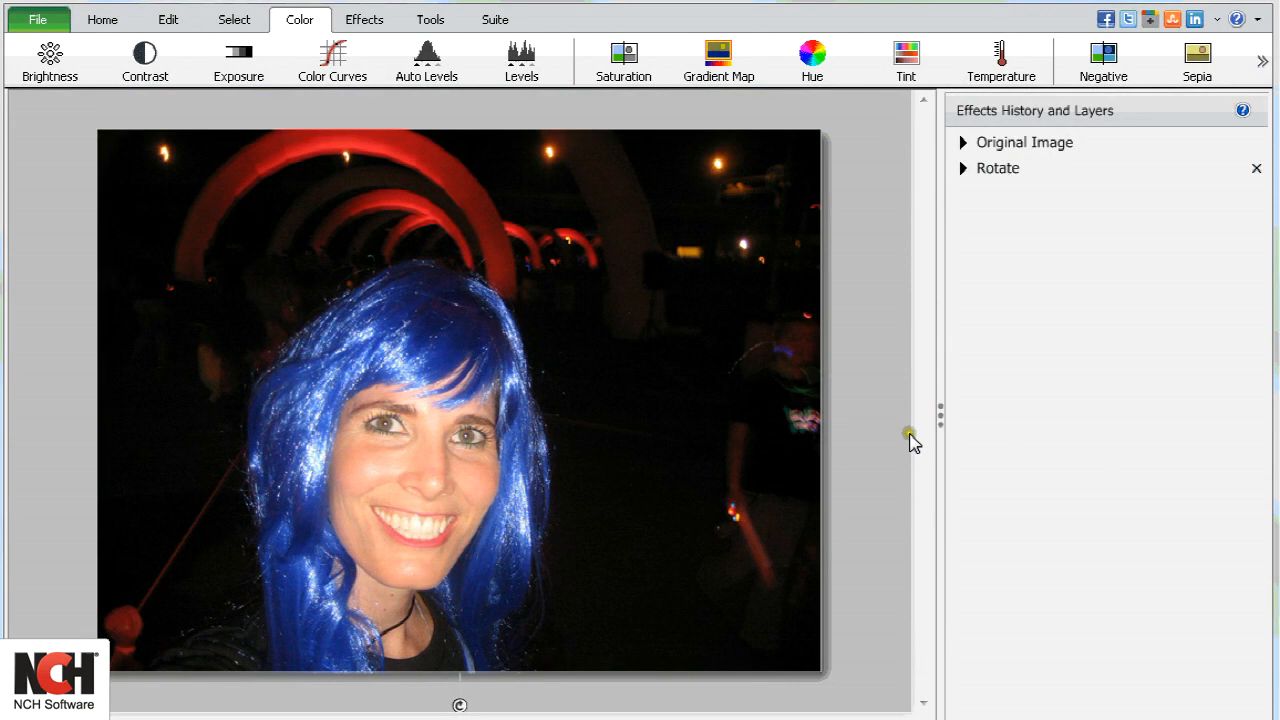
mouse_move(812, 56)
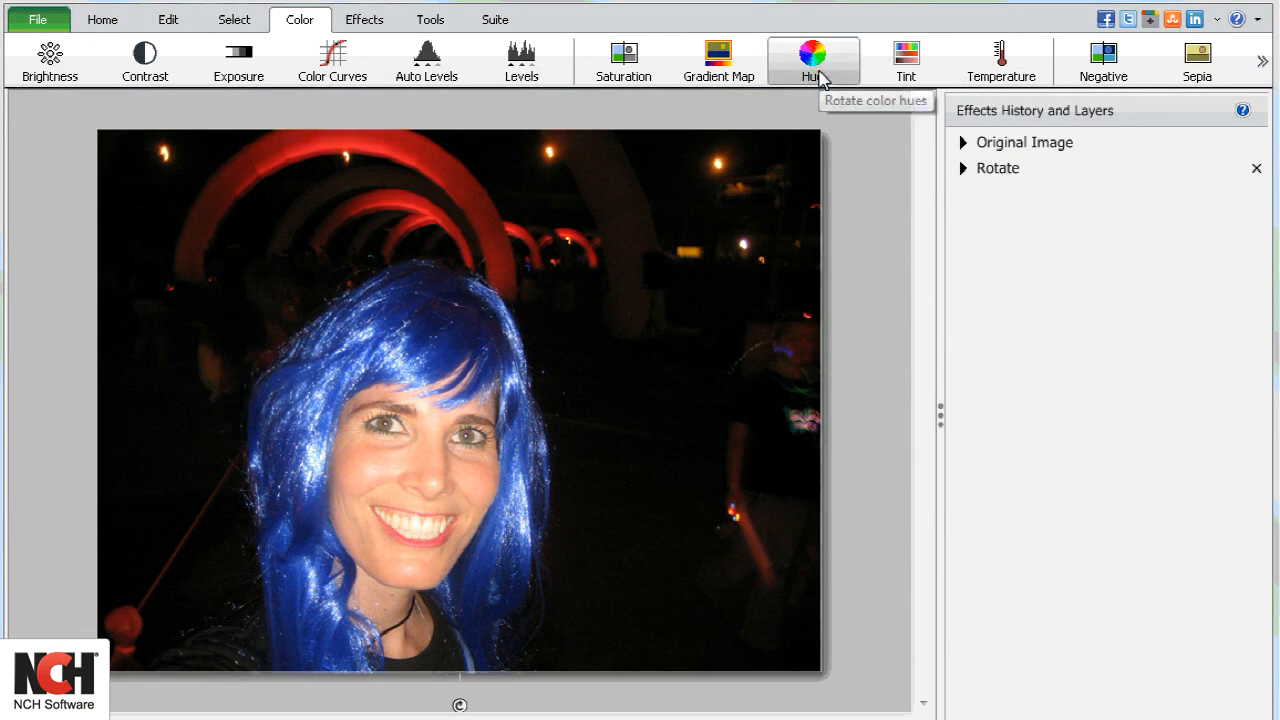
left_click(812, 56)
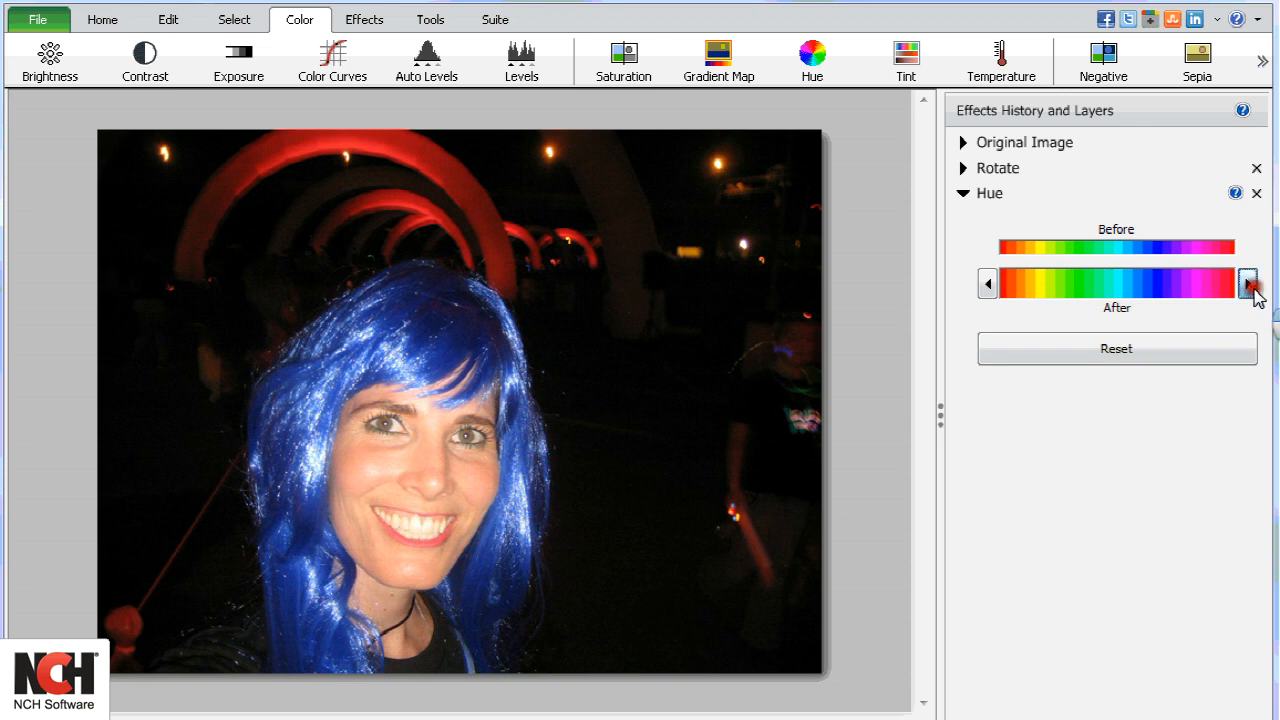
left_click(1248, 284)
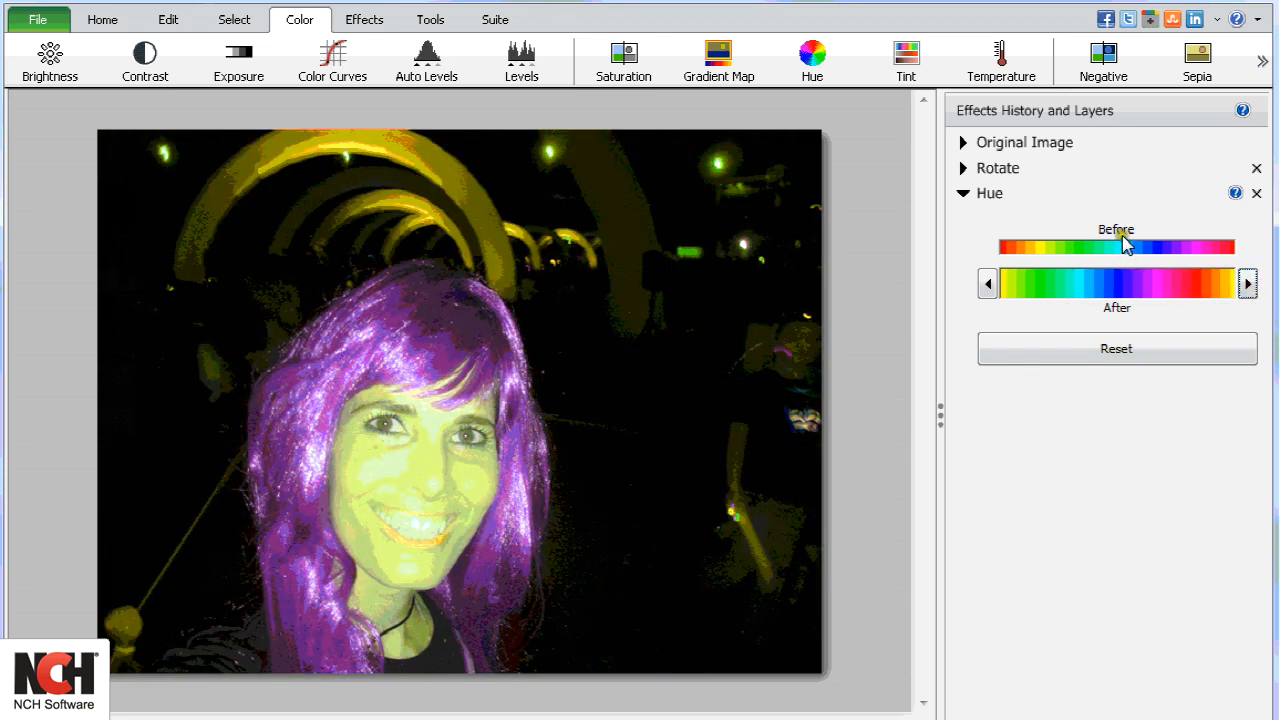
left_click_drag(1100, 284, 1124, 284)
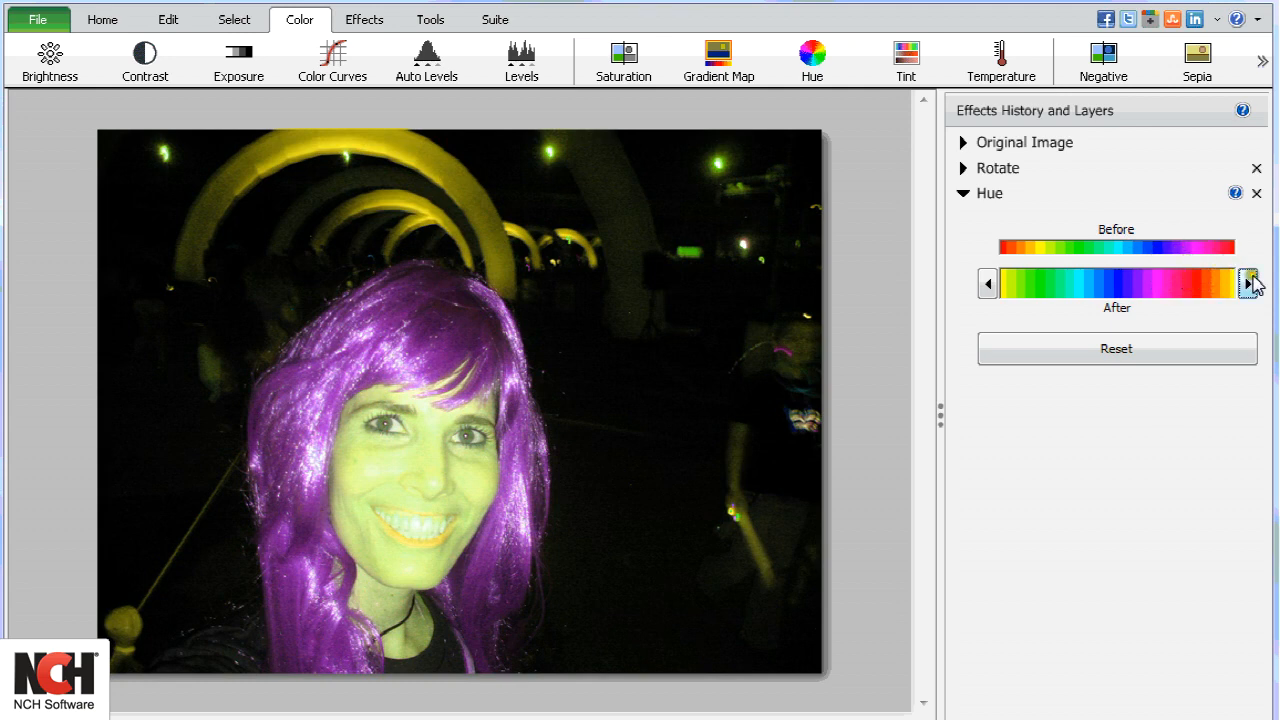
left_click(1250, 284)
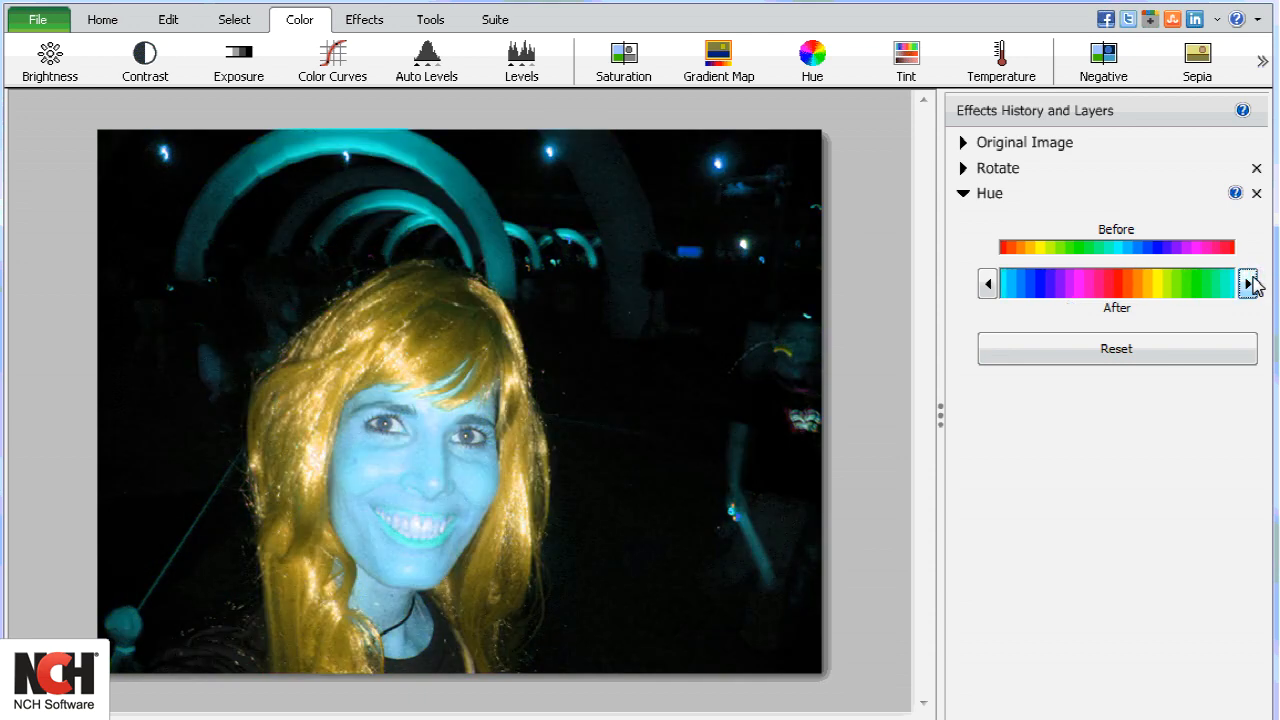
left_click(1256, 192)
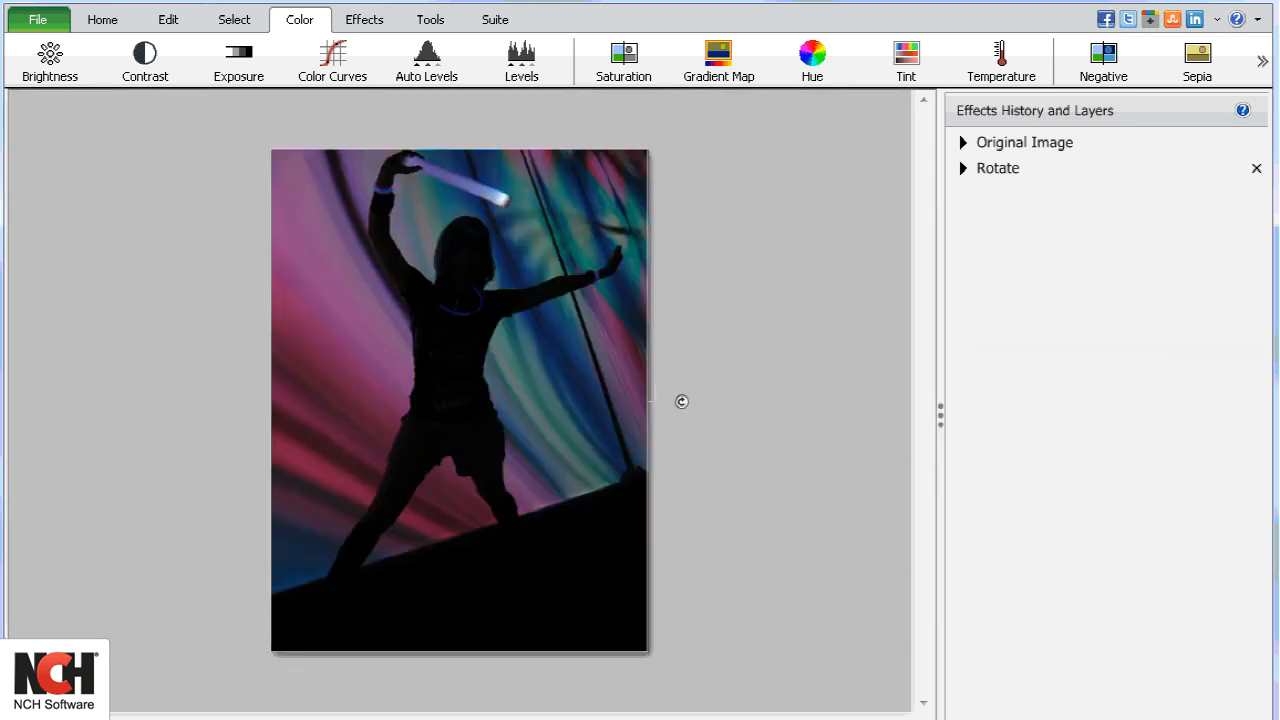
- Add a Tint effect to the dancer silhouette with a red-magenta hue and raised saturation
left_click(904, 60)
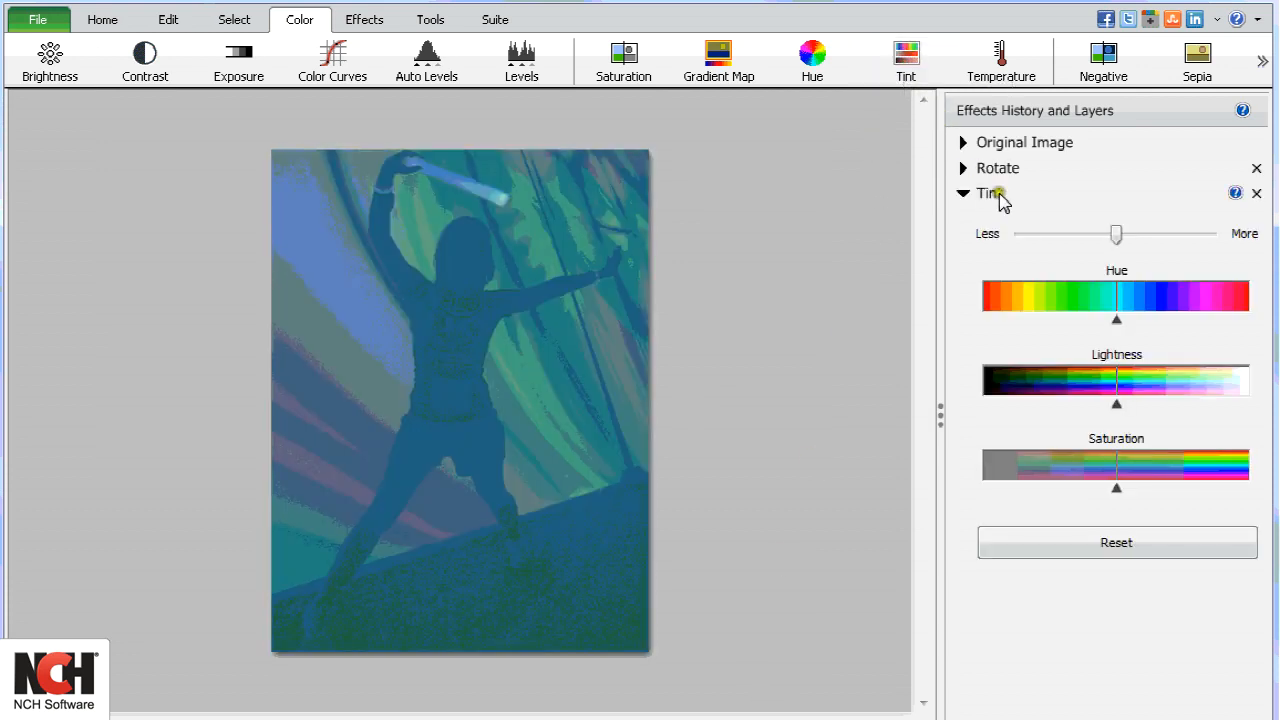
left_click_drag(1116, 318, 1244, 318)
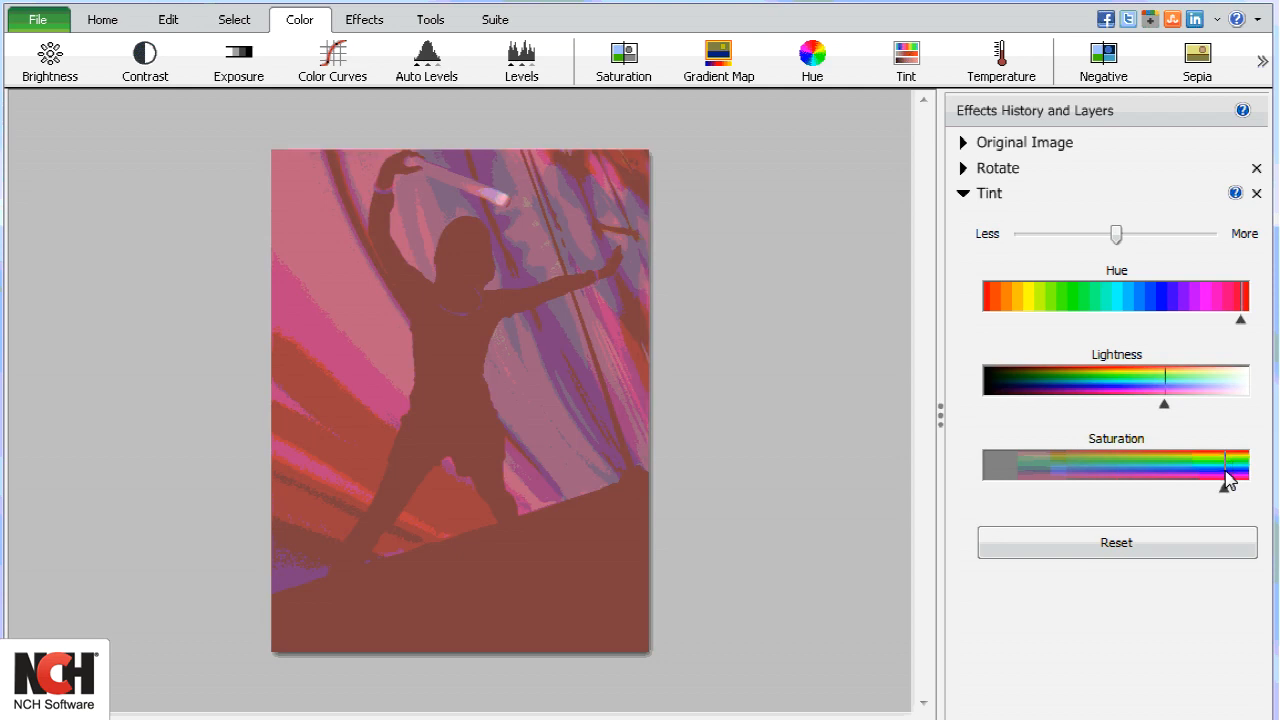
left_click_drag(1228, 470, 1224, 470)
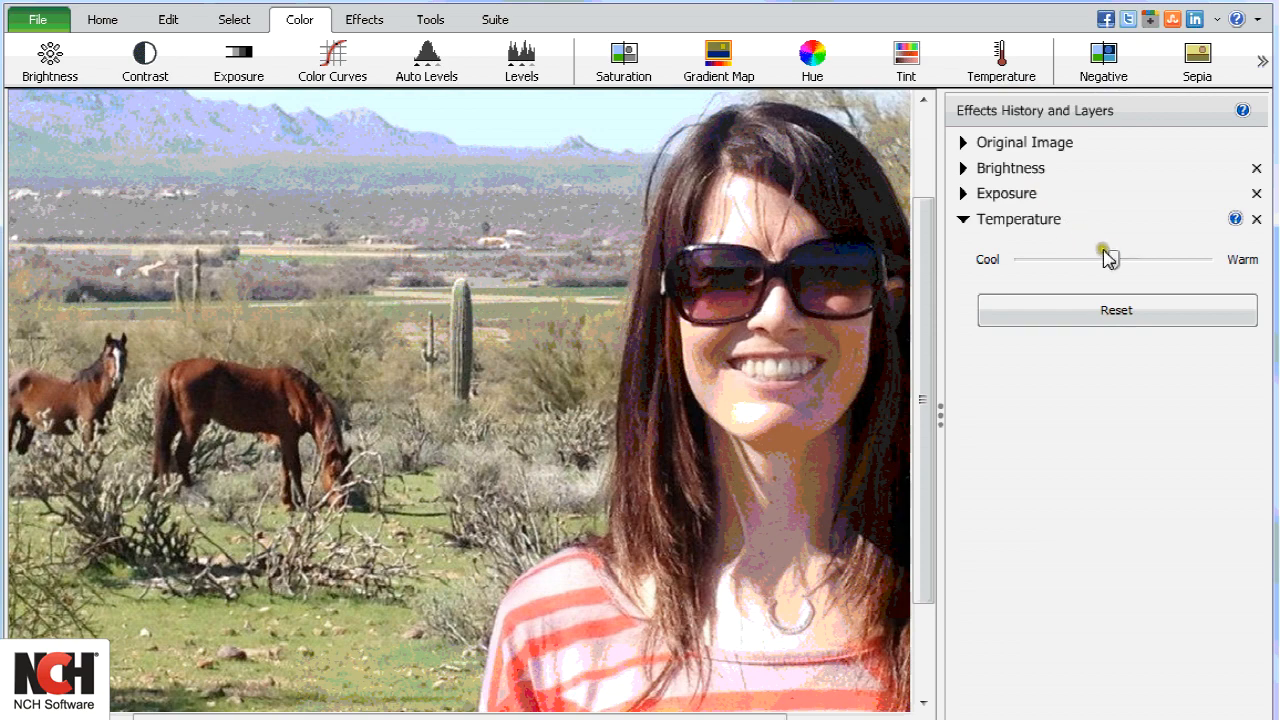
- Nudge the Temperature Cool/Warm slider slightly toward warm on the desert portrait
left_click_drag(1100, 258, 1122, 258)
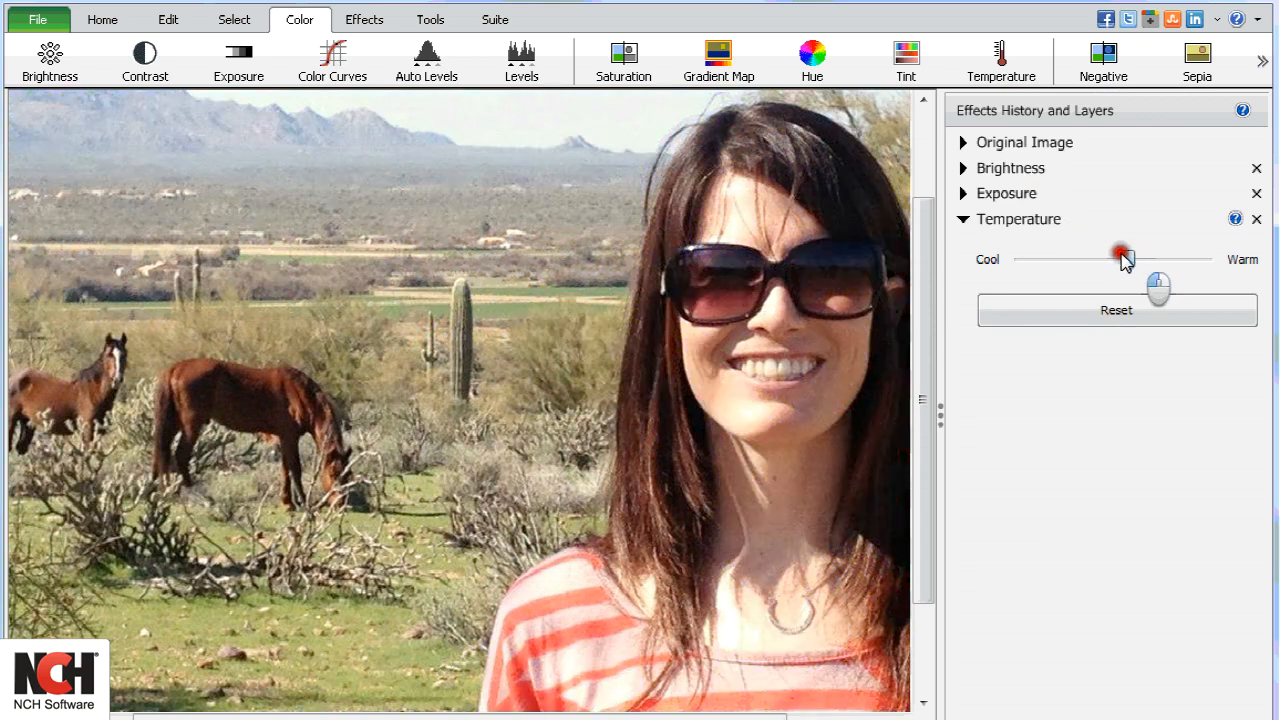
left_click_drag(1122, 256, 1118, 260)
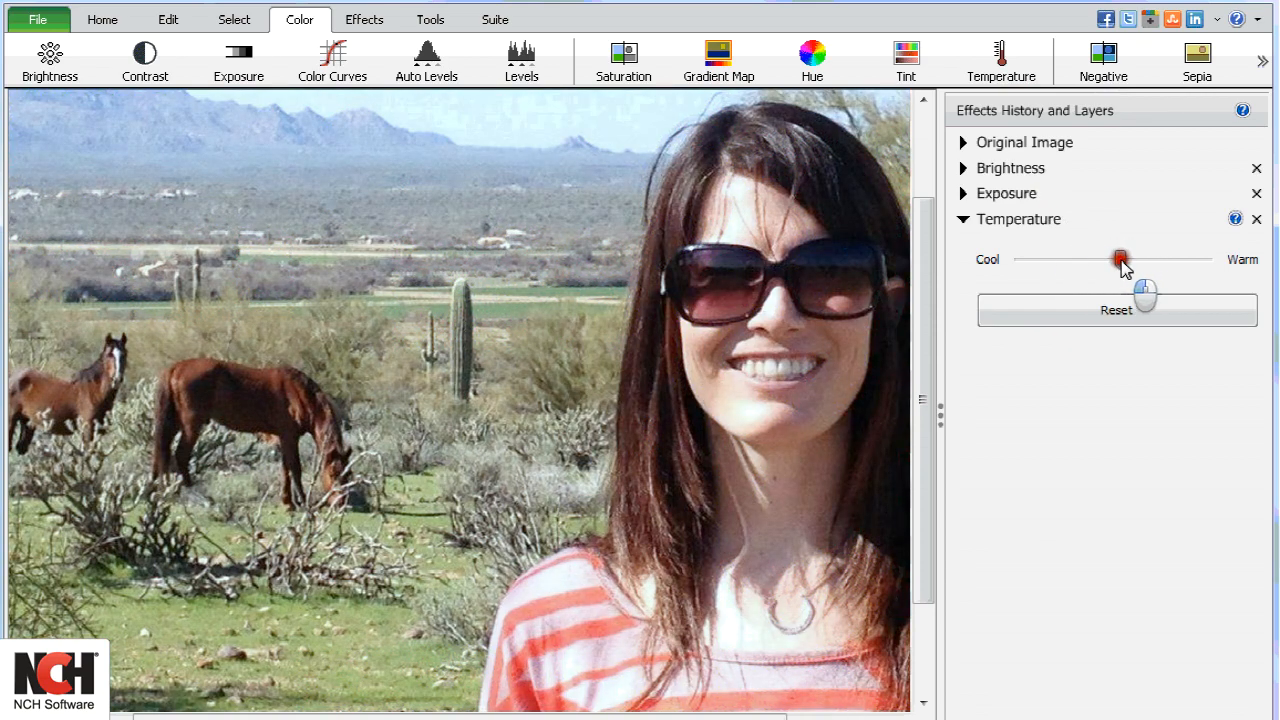
left_click_drag(1120, 260, 1130, 260)
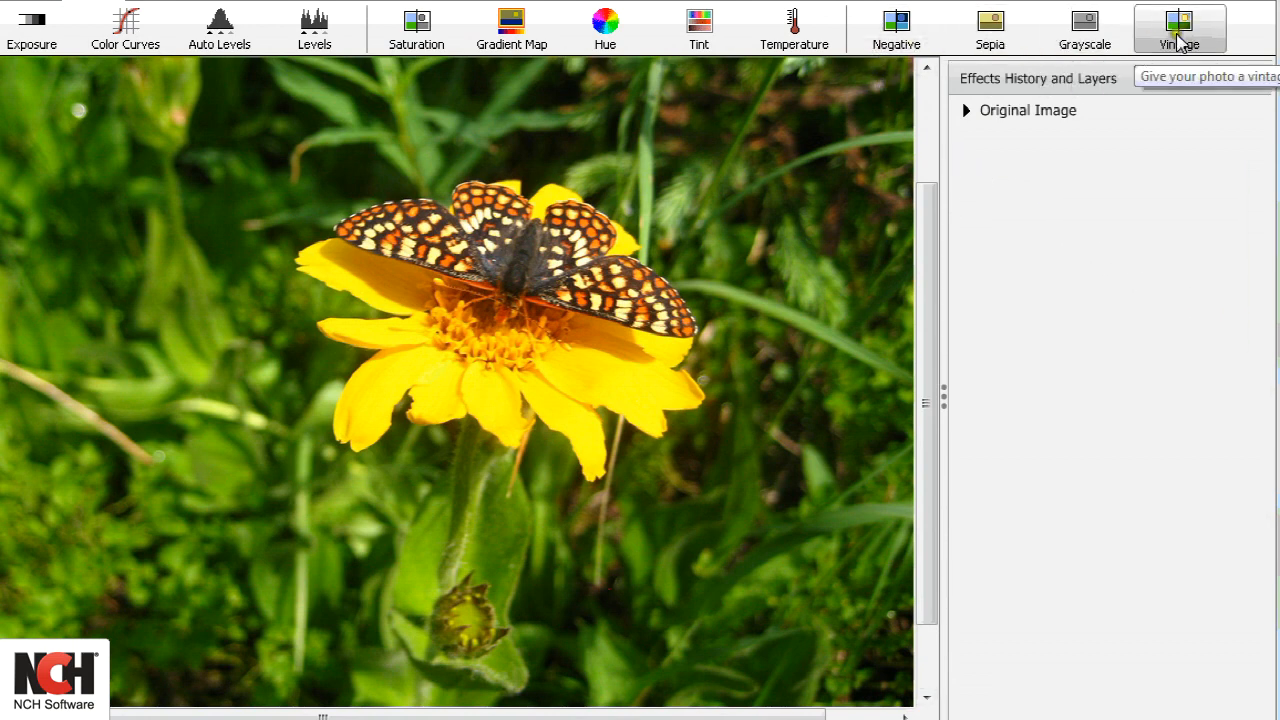
- Try Grayscale on the wall portrait, discard it, then give the tent photo a Vintage effect
left_click(896, 24)
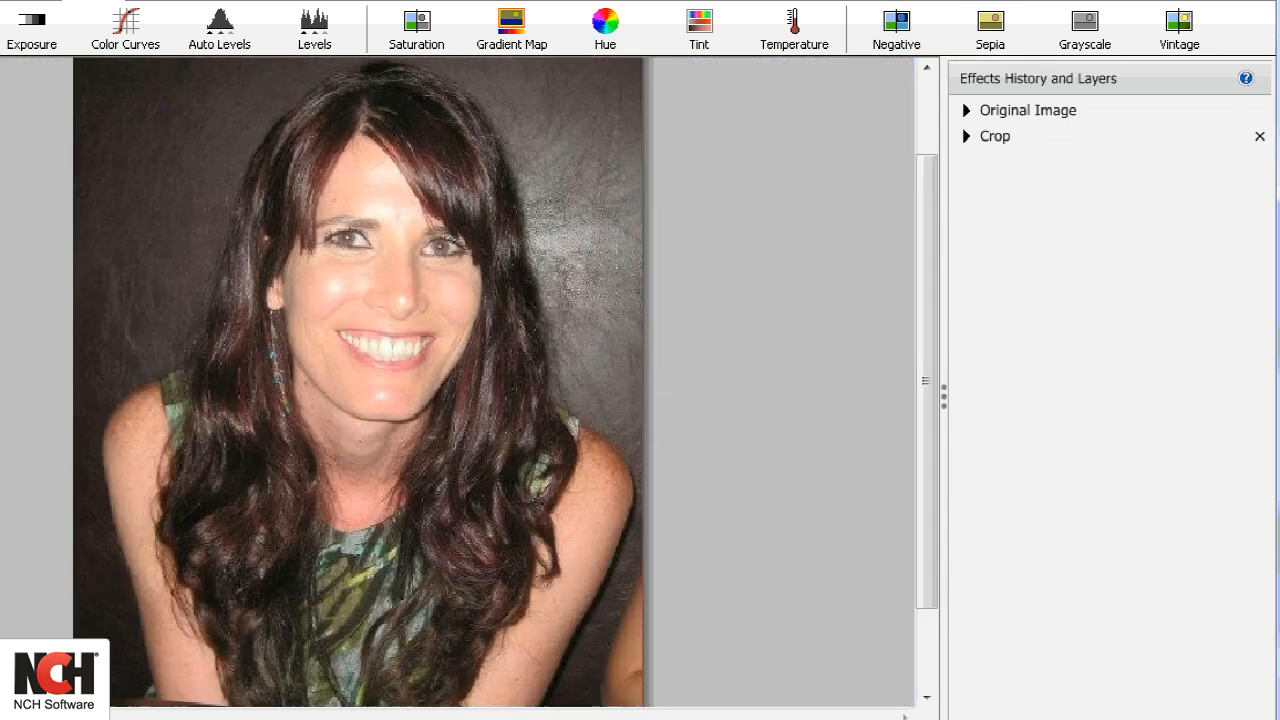
left_click(988, 24)
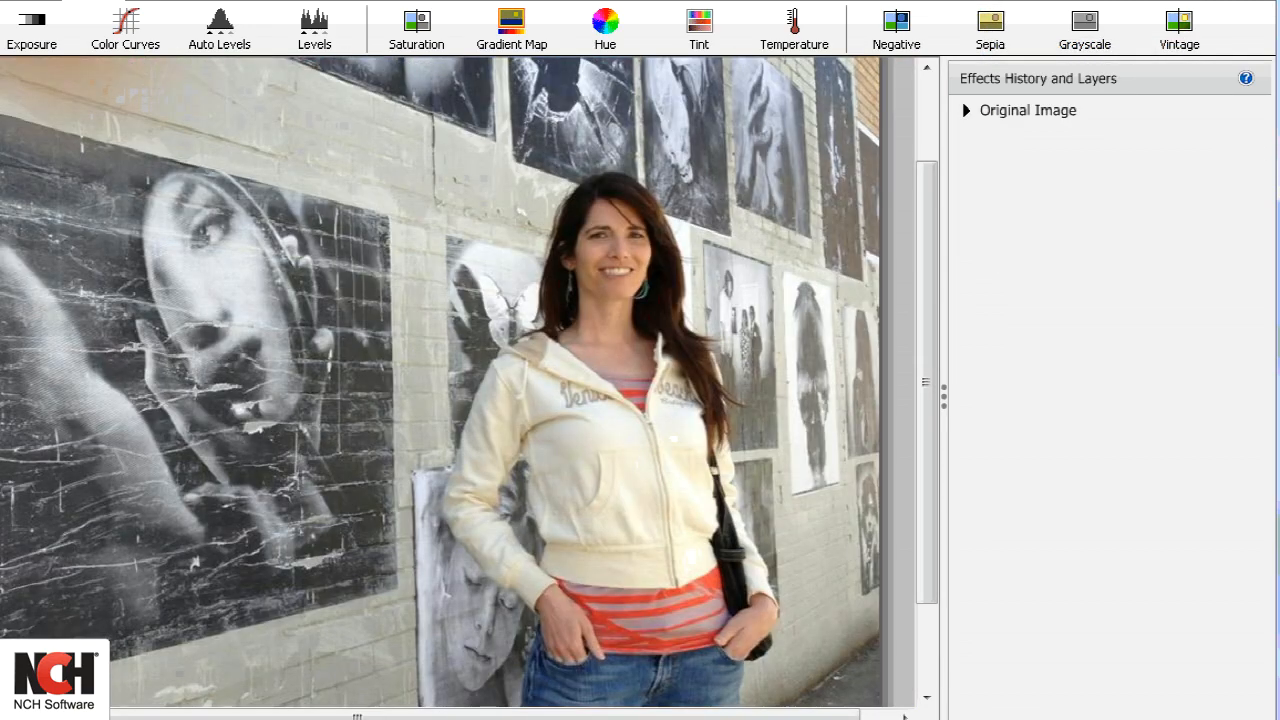
left_click(1084, 24)
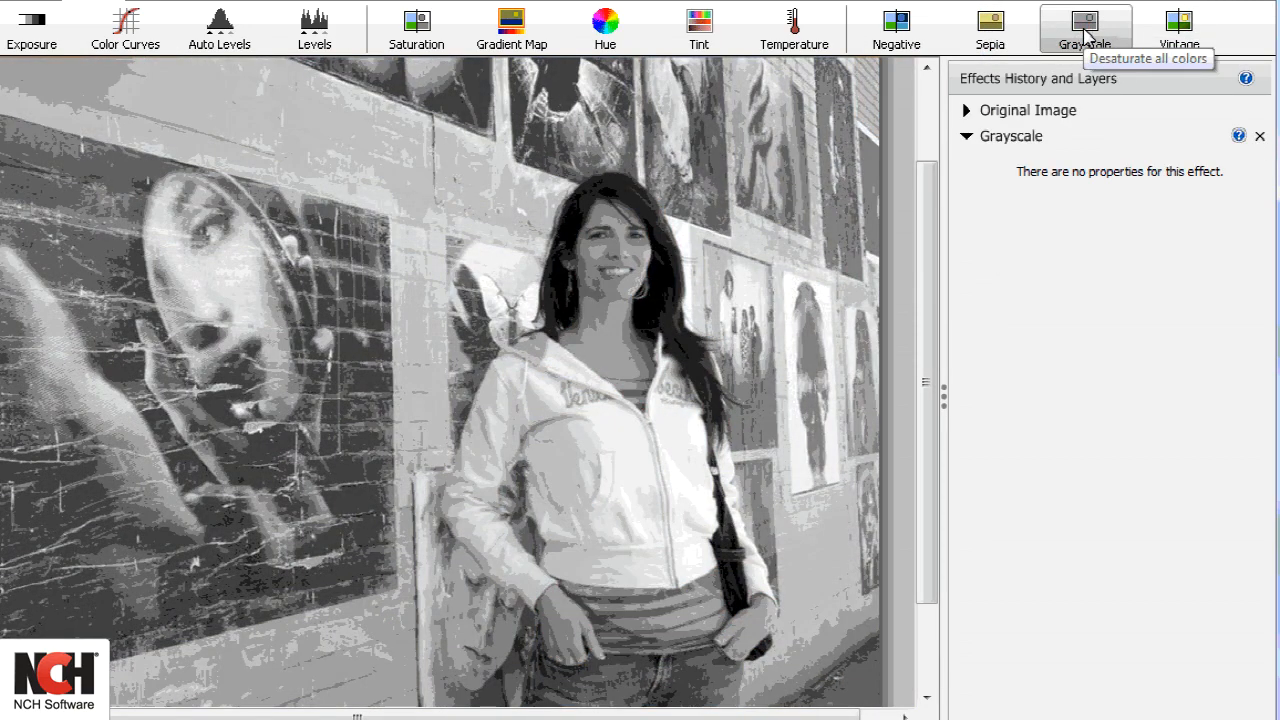
left_click(1260, 136)
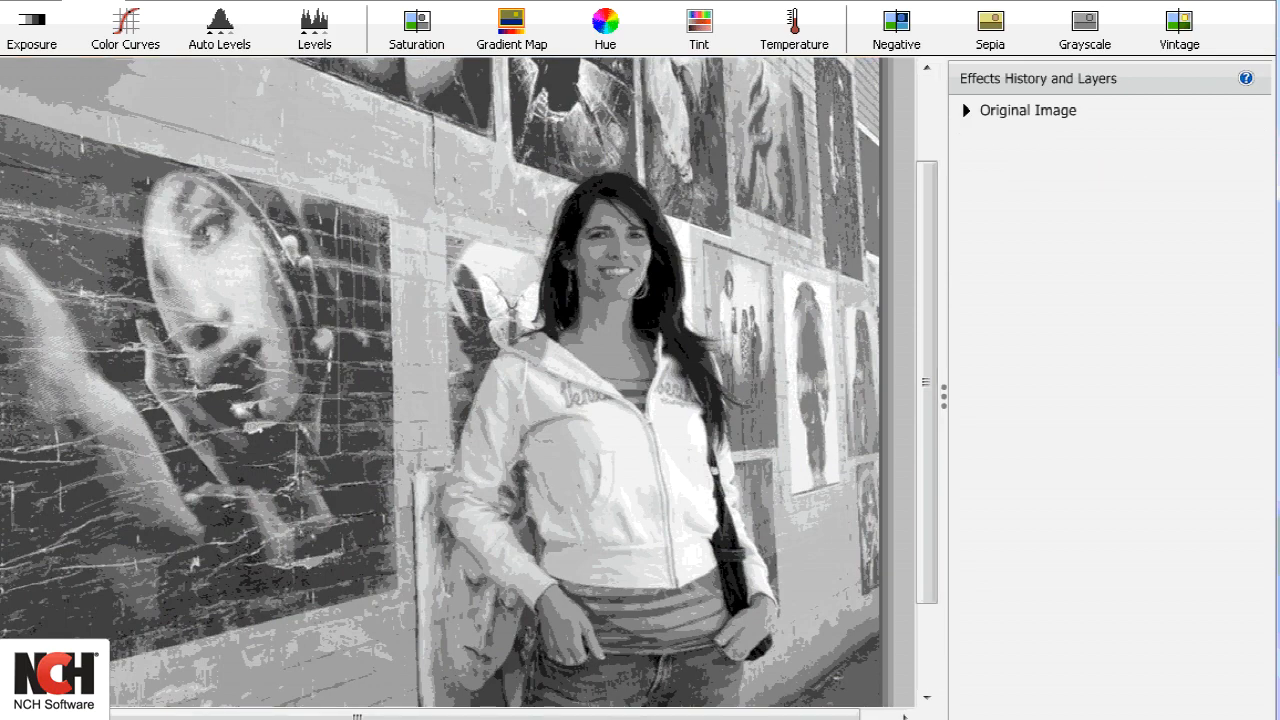
left_click(1178, 28)
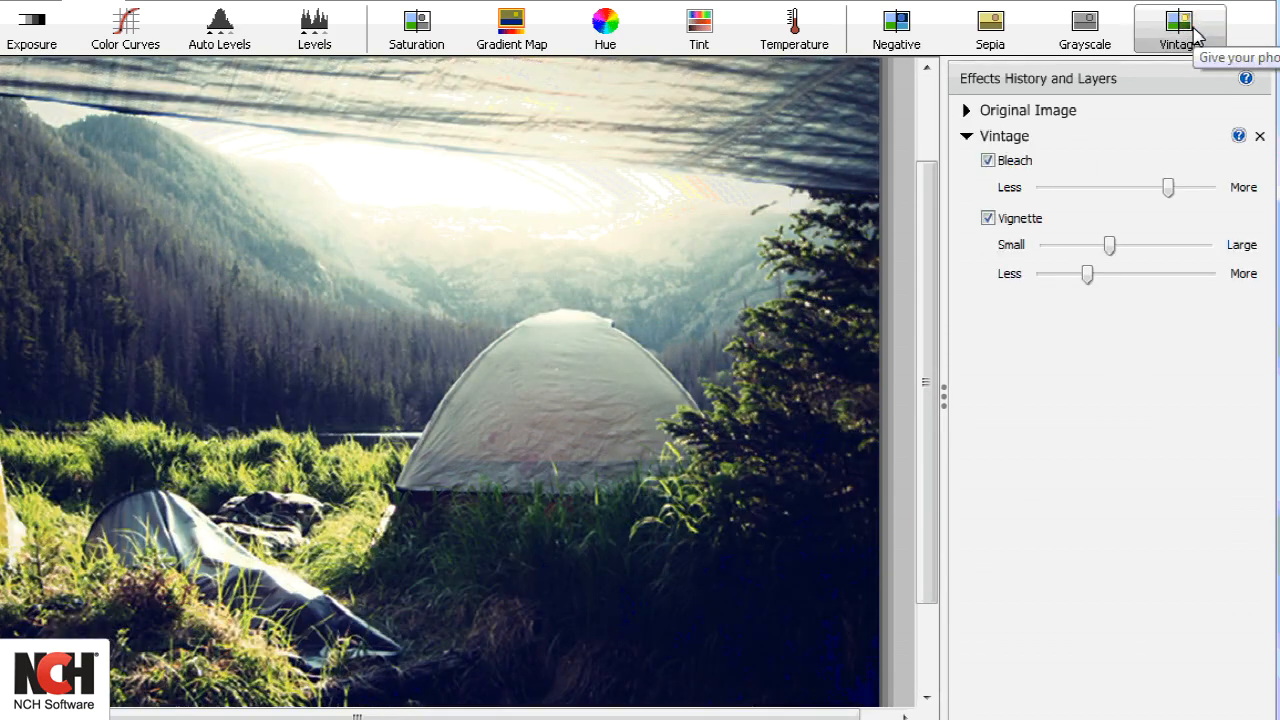